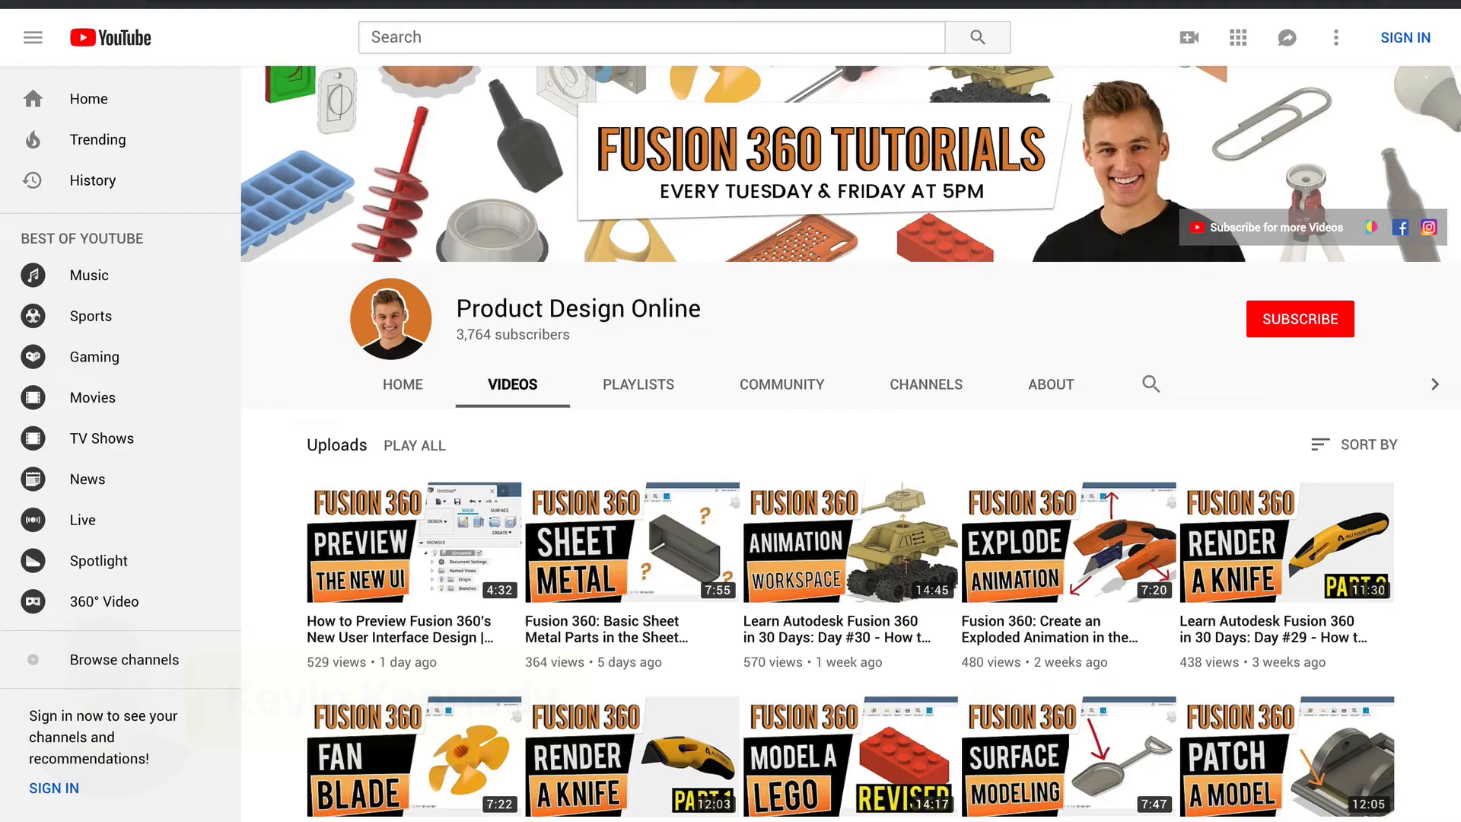
# Scroll the channel's Videos page and subscribe to Product Design Online
pyautogui.scroll(-3)
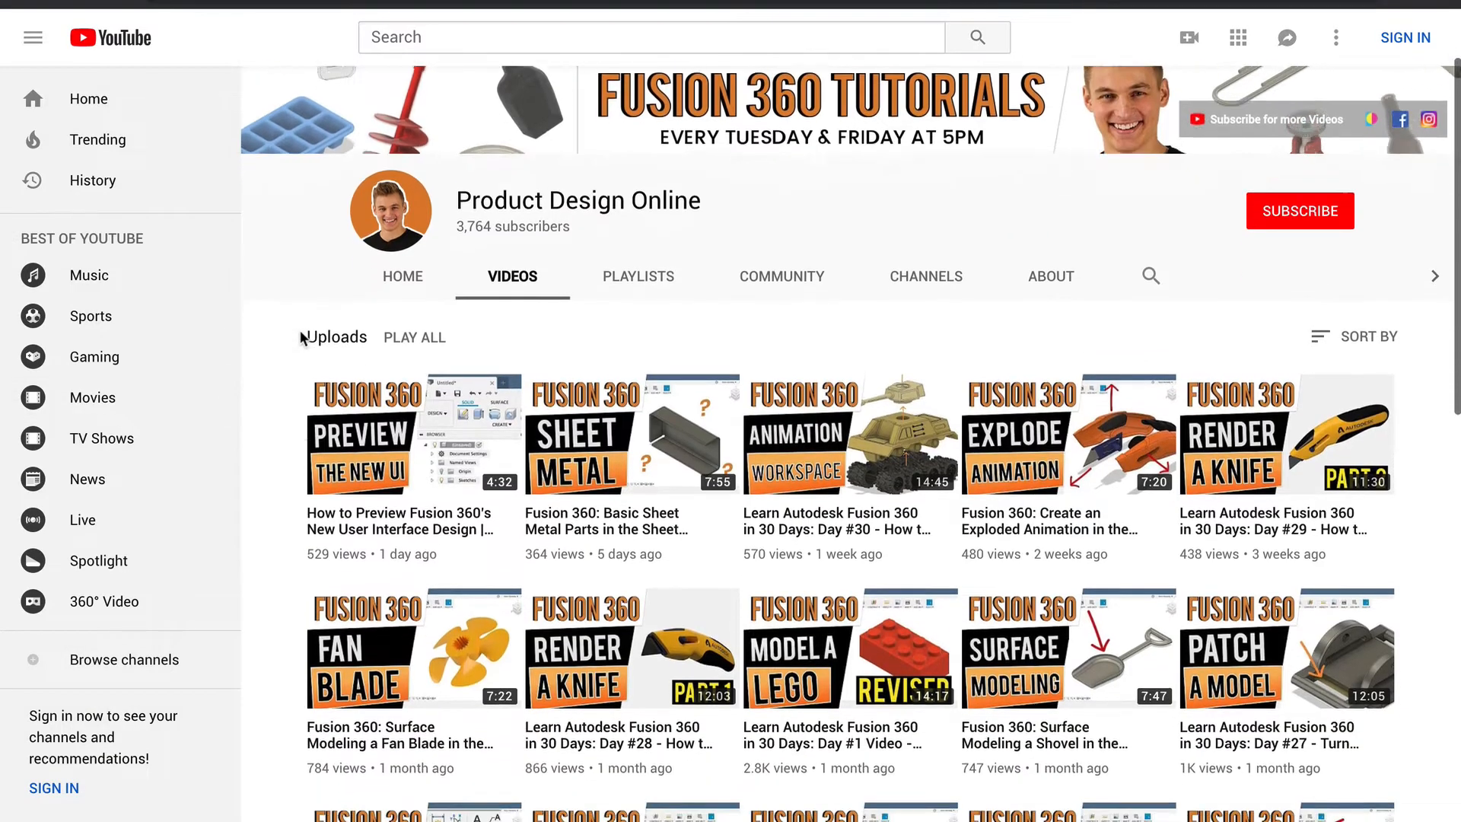
pyautogui.scroll(-3)
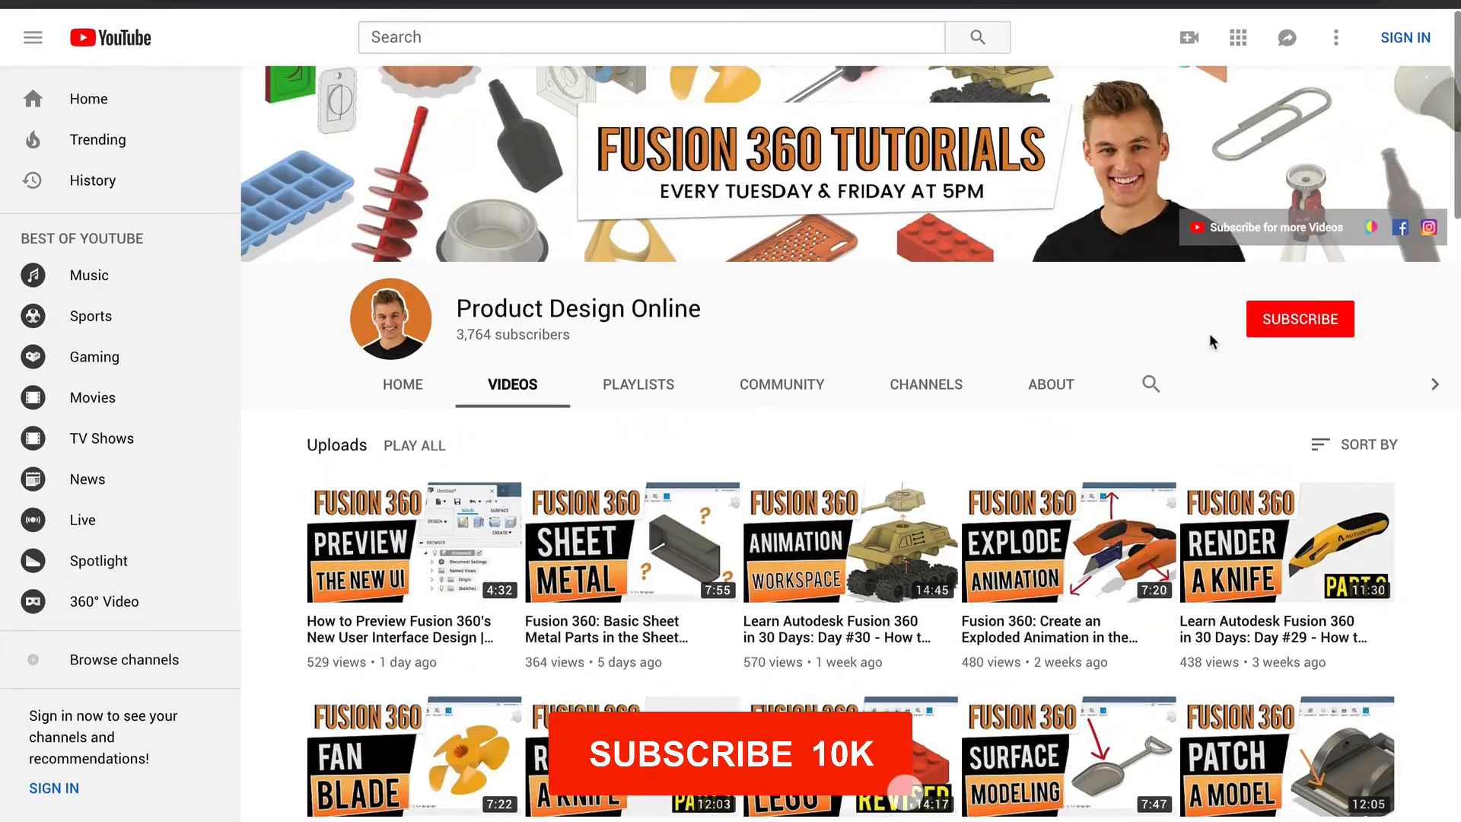
pyautogui.click(1299, 318)
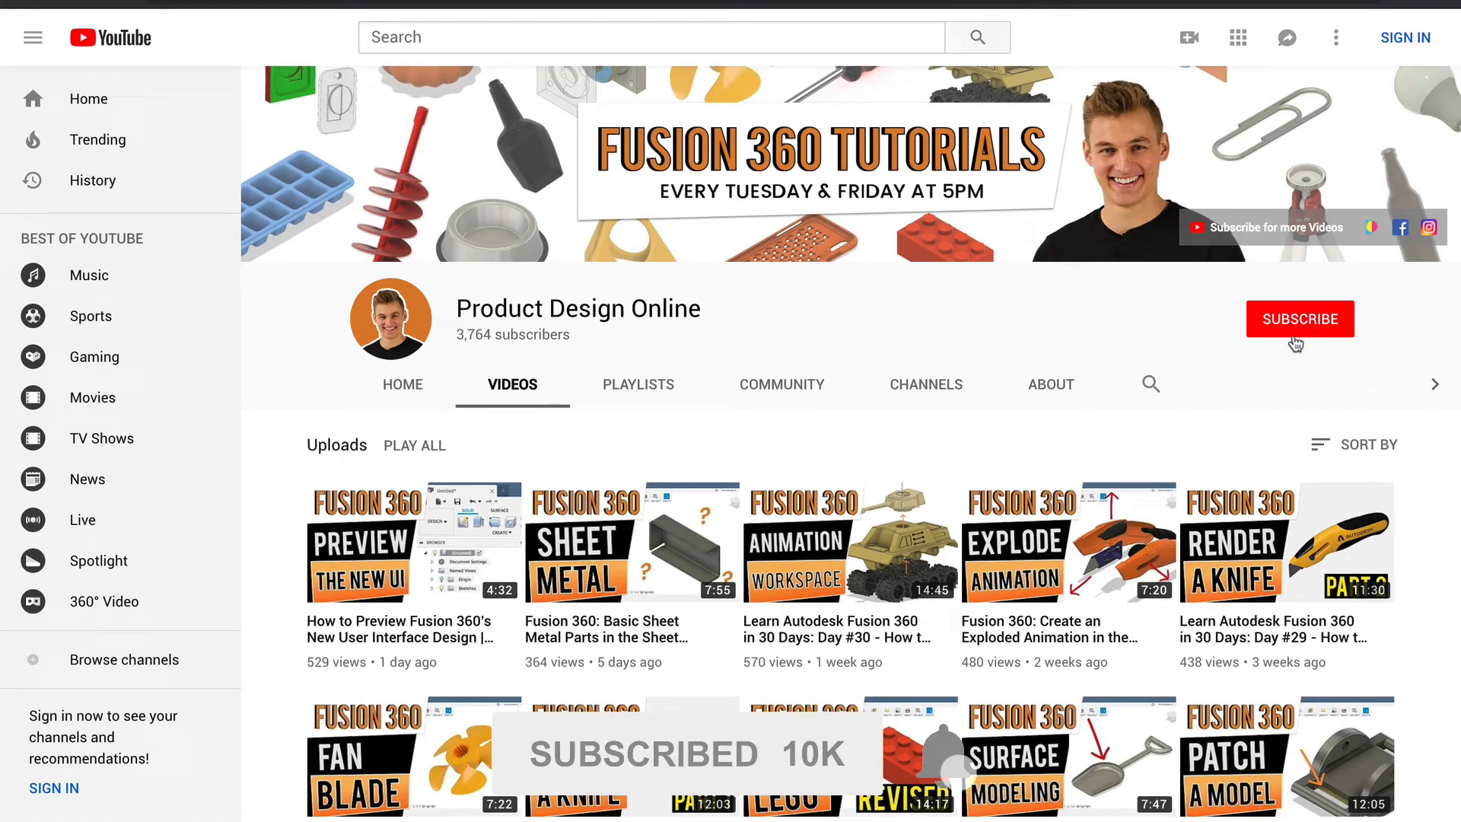
pyautogui.moveTo(1199, 363)
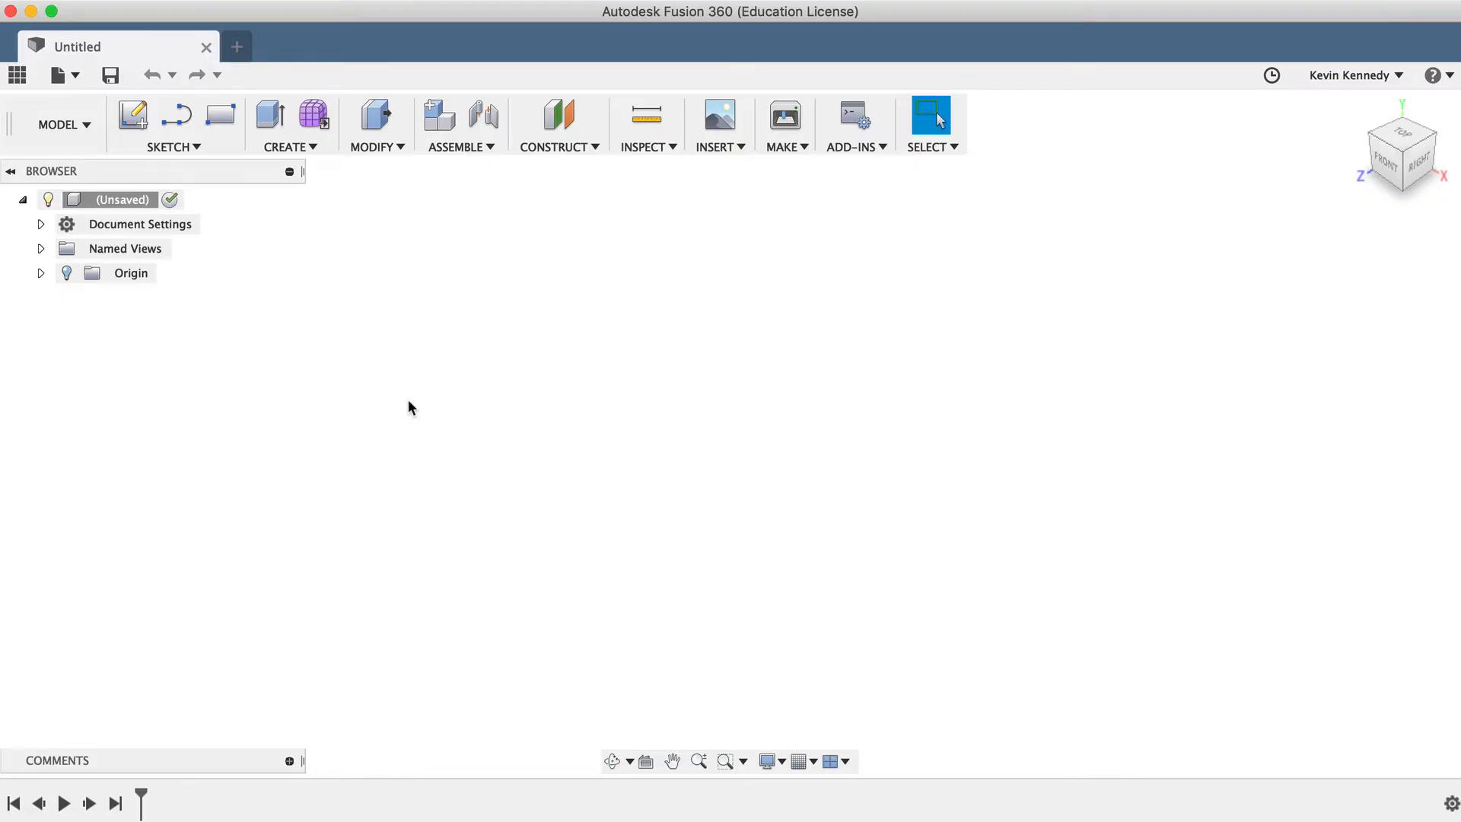
# Show the Sketch dropdown listing Line, Arc and the other drawing tools
pyautogui.click(172, 146)
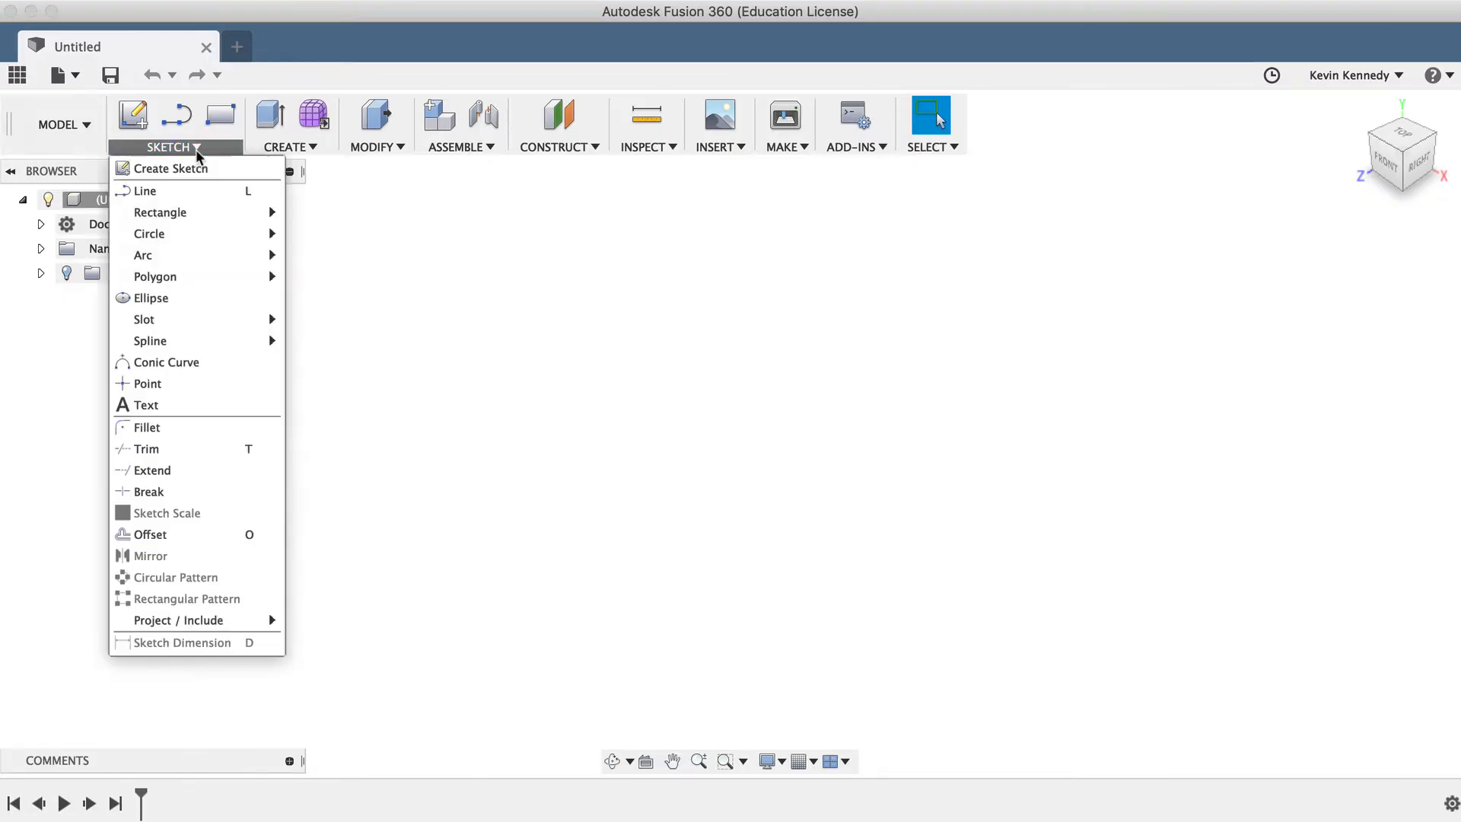
pyautogui.moveTo(144, 192)
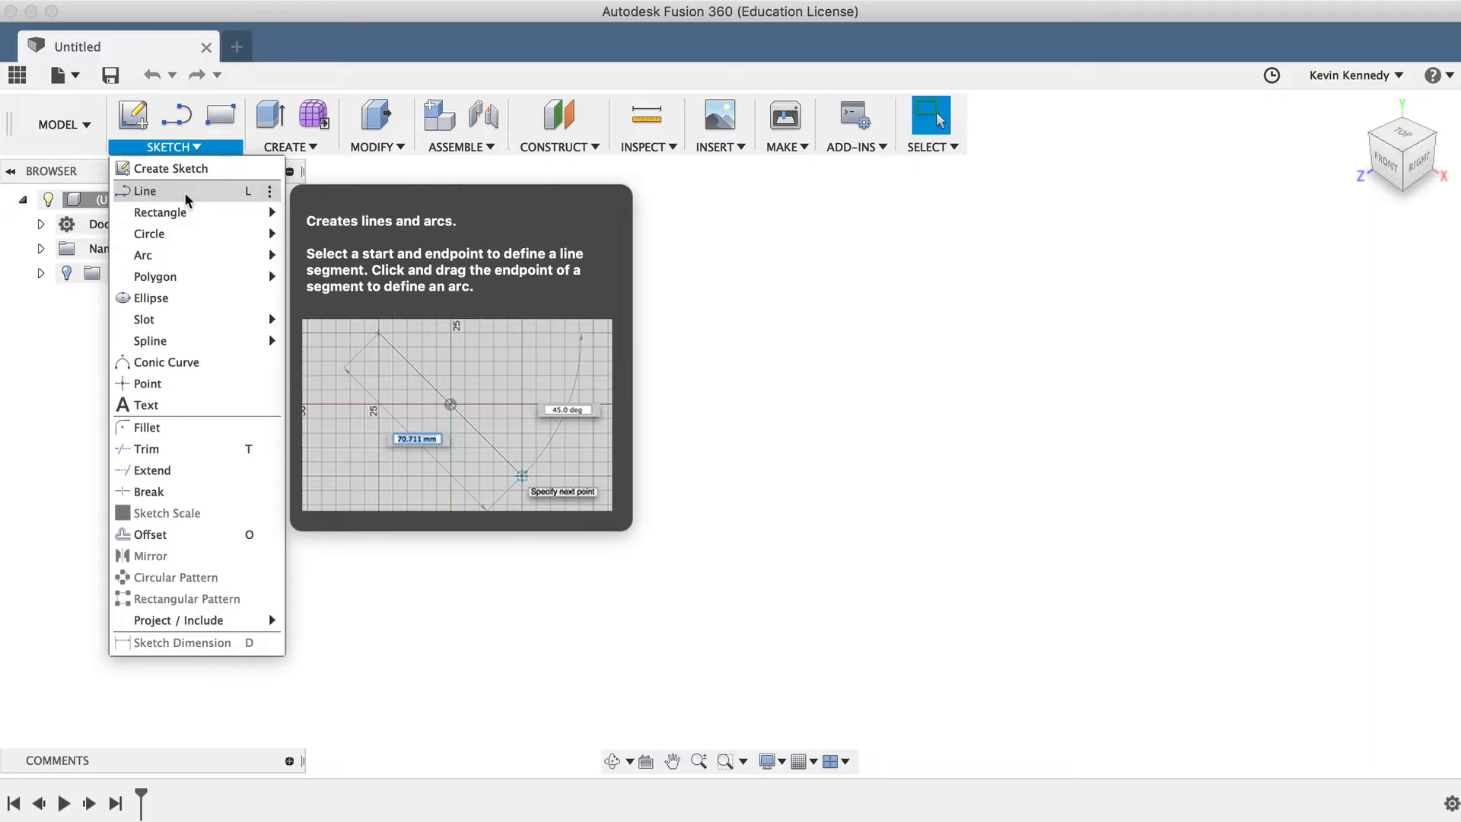
pyautogui.moveTo(247, 206)
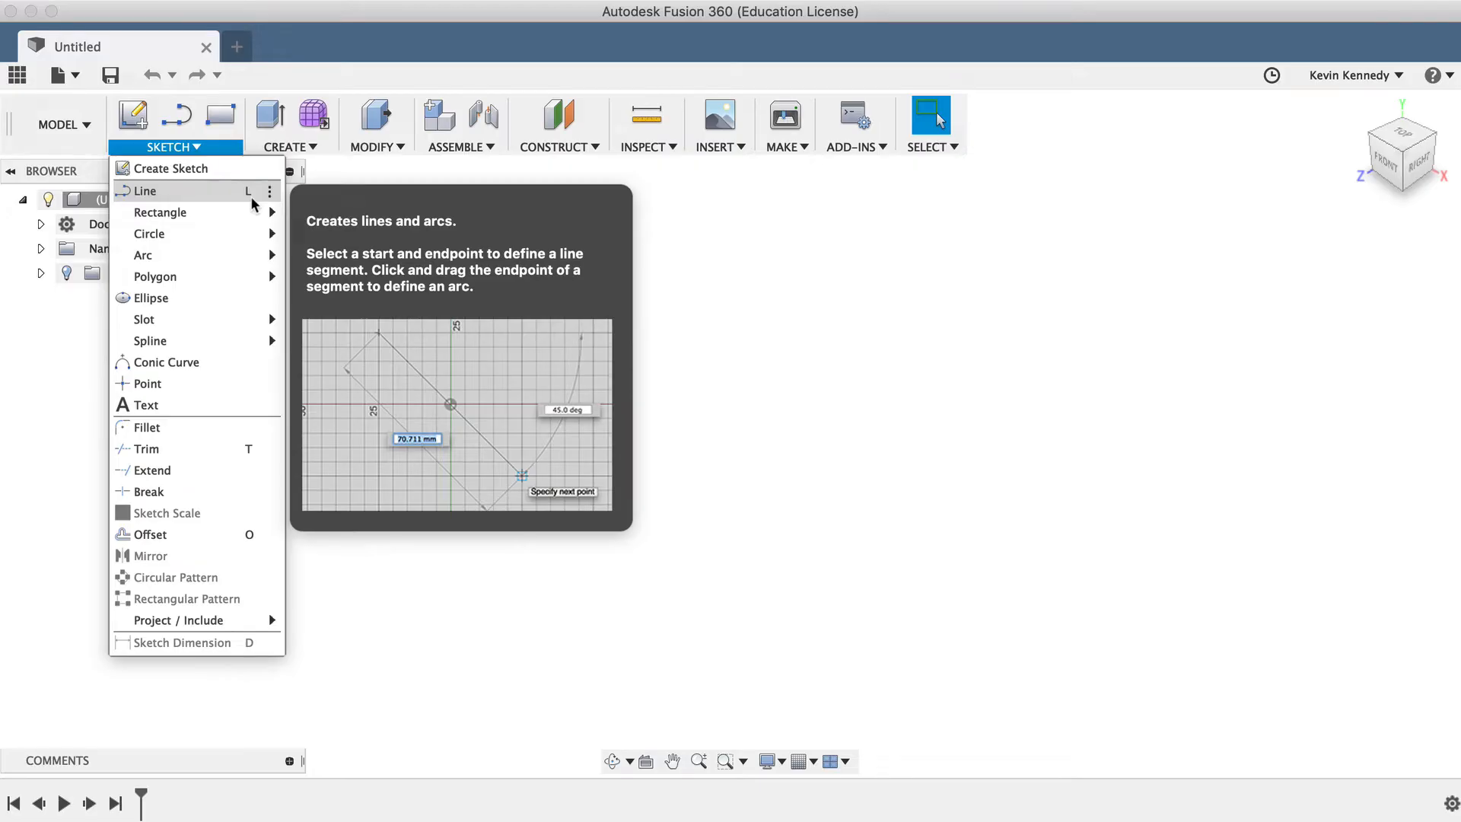
# Start Create Sketch from the canvas marking menu so the origin planes appear
pyautogui.rightClick(729, 364)
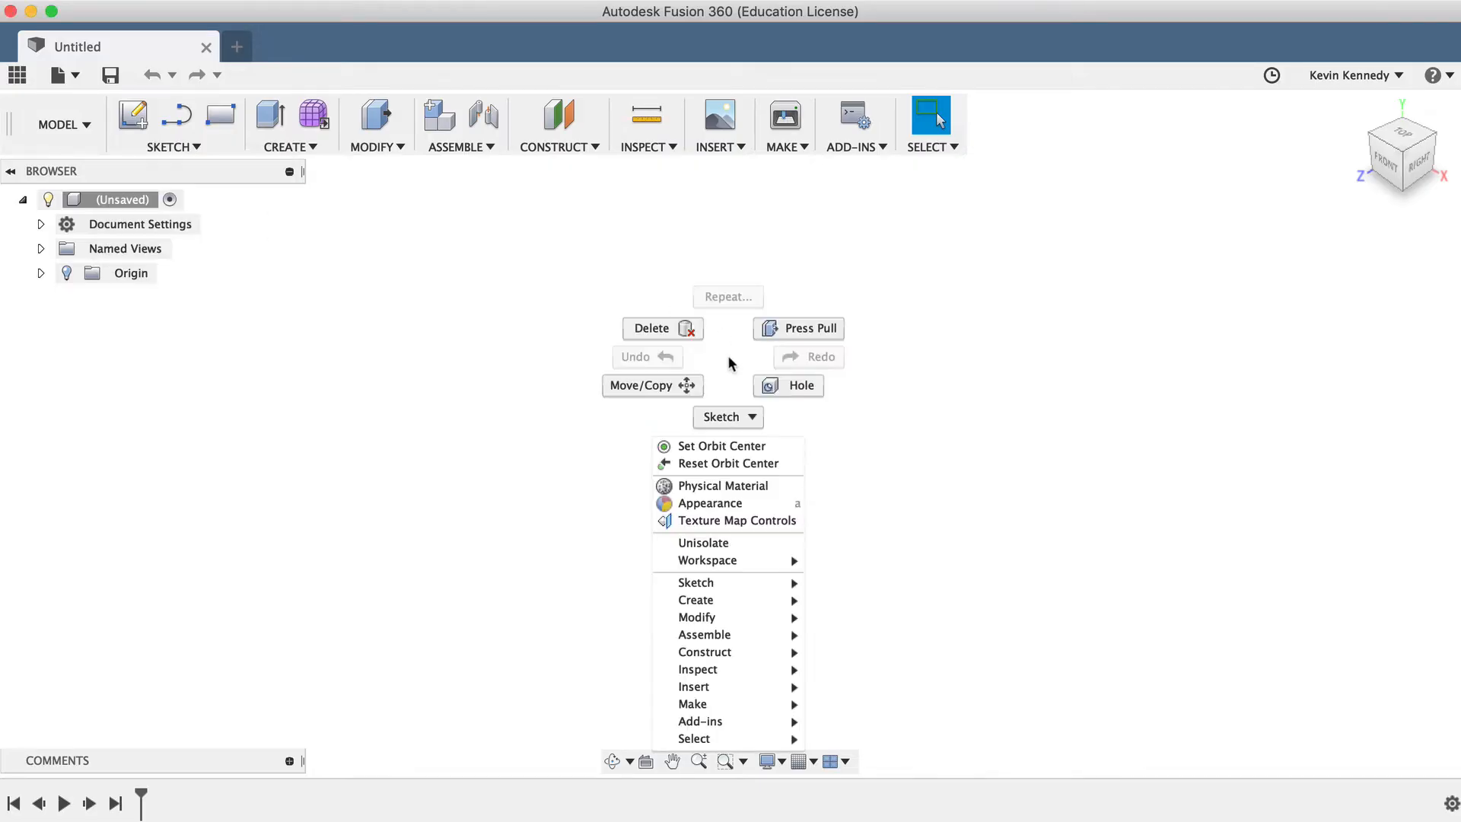
pyautogui.moveTo(727, 560)
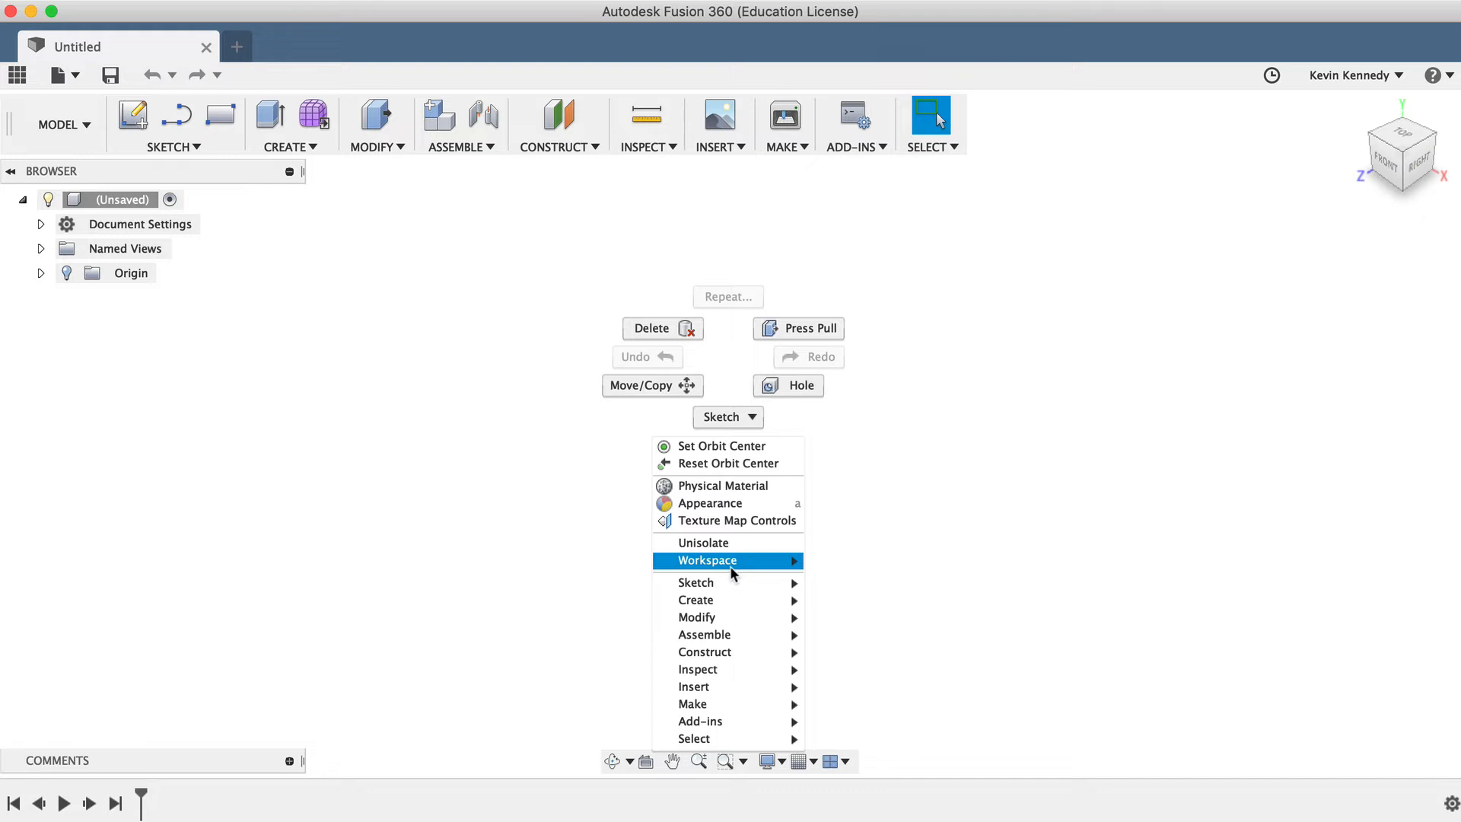
pyautogui.moveTo(696, 581)
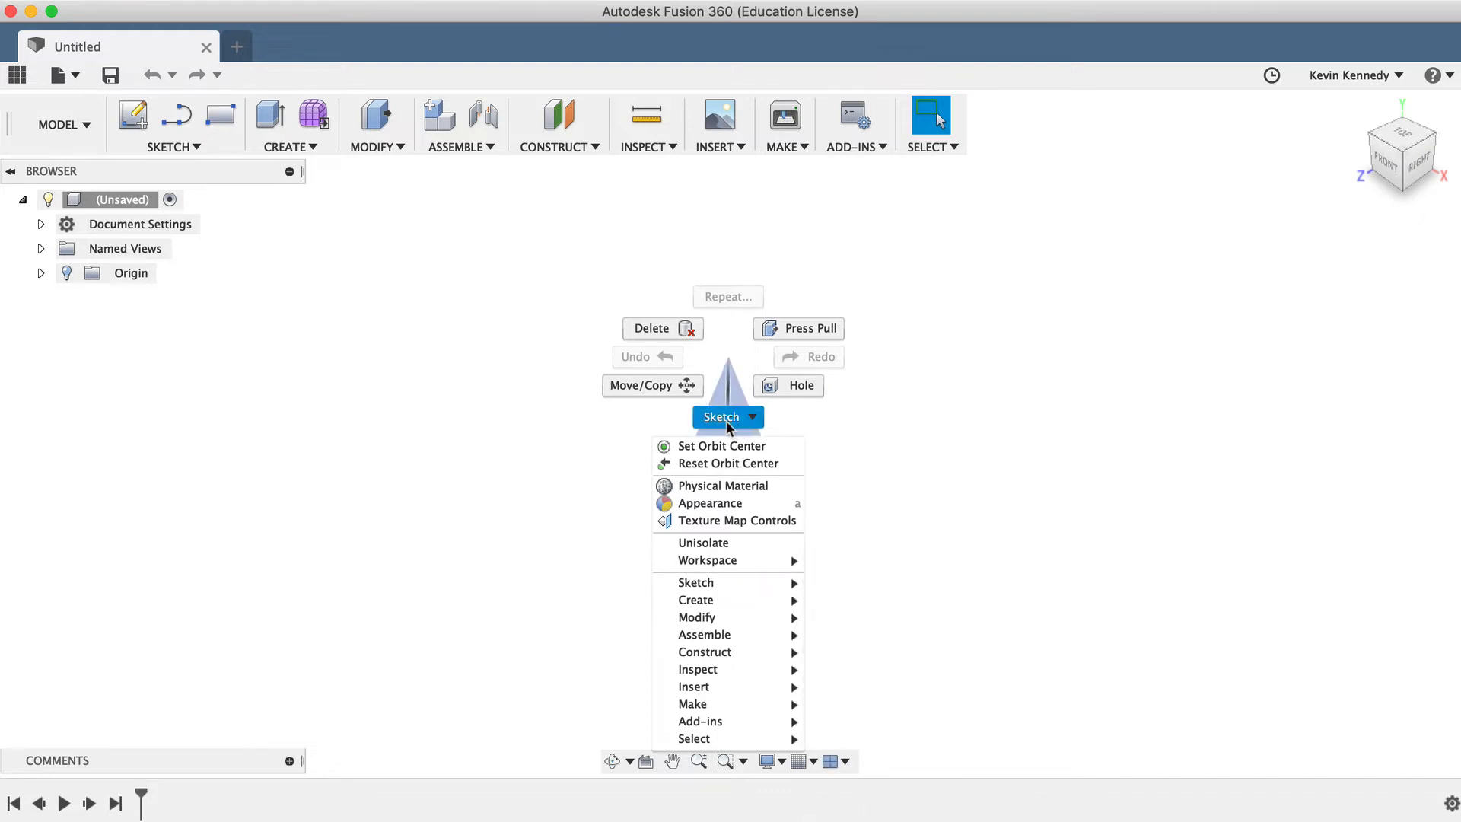
pyautogui.click(729, 429)
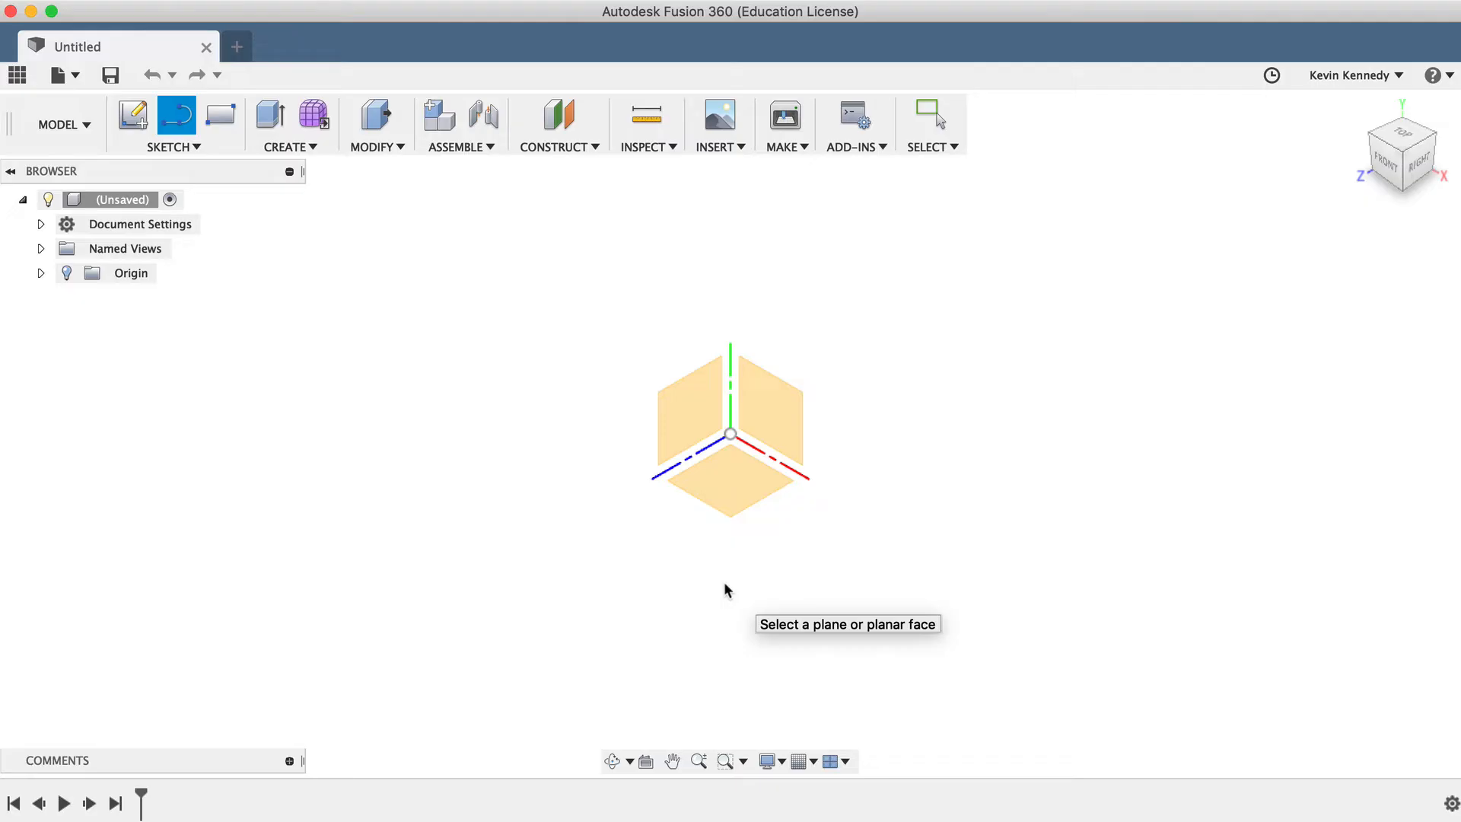
pyautogui.moveTo(732, 483)
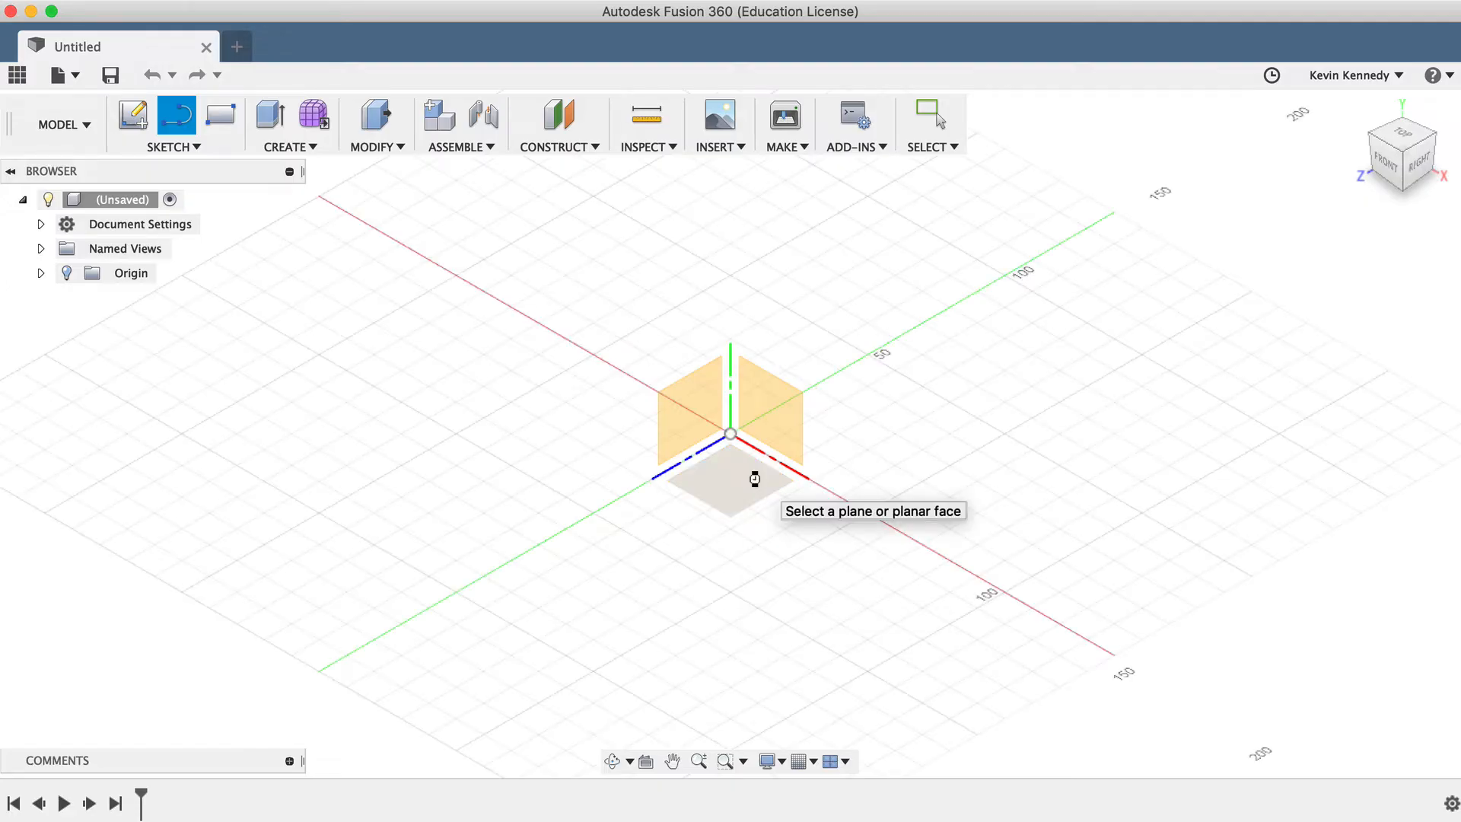
# Choose the bottom XZ origin plane so the sketch grid shows flat in top view
pyautogui.click(729, 475)
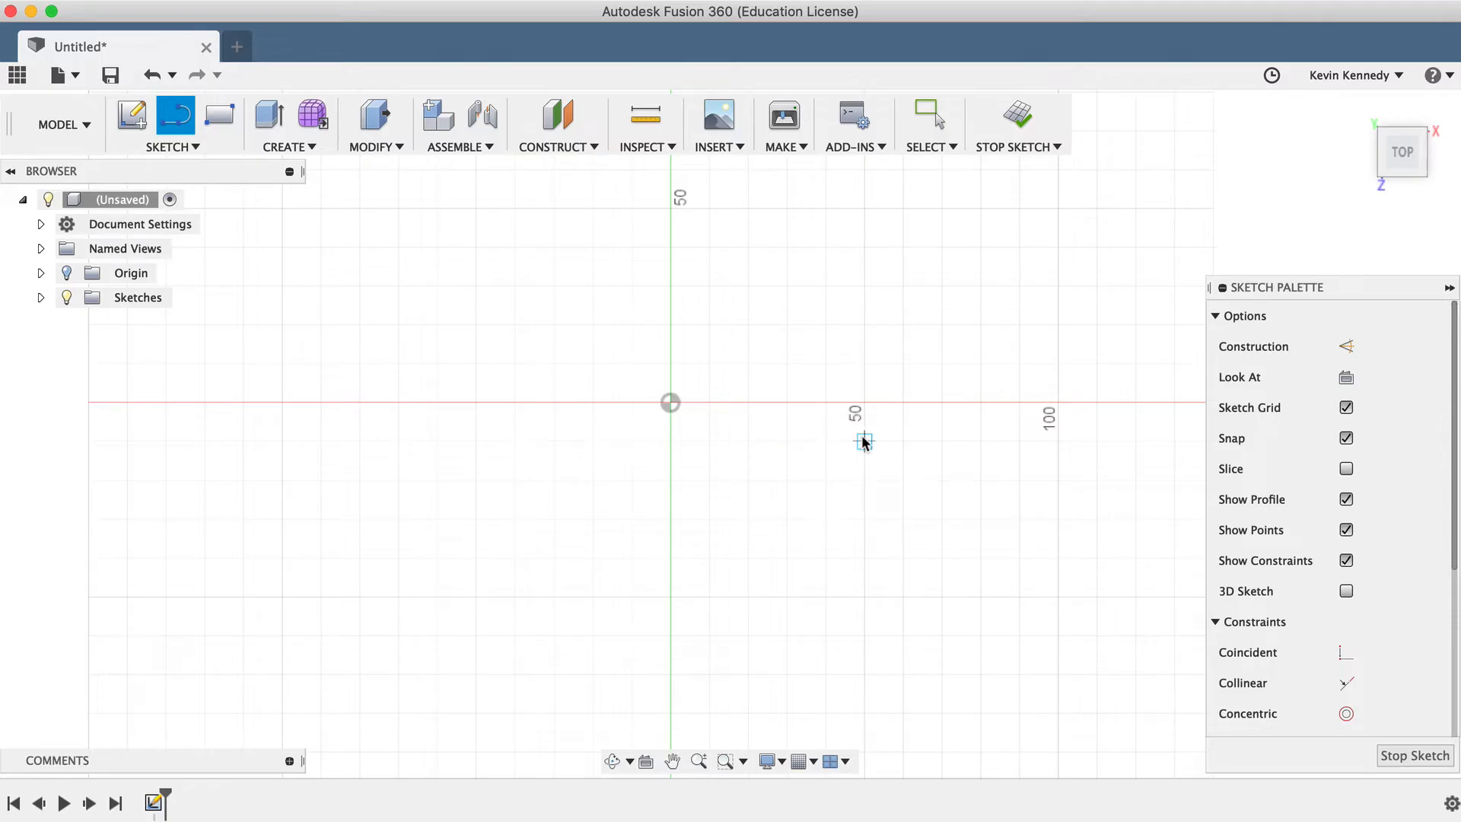
pyautogui.moveTo(787, 519)
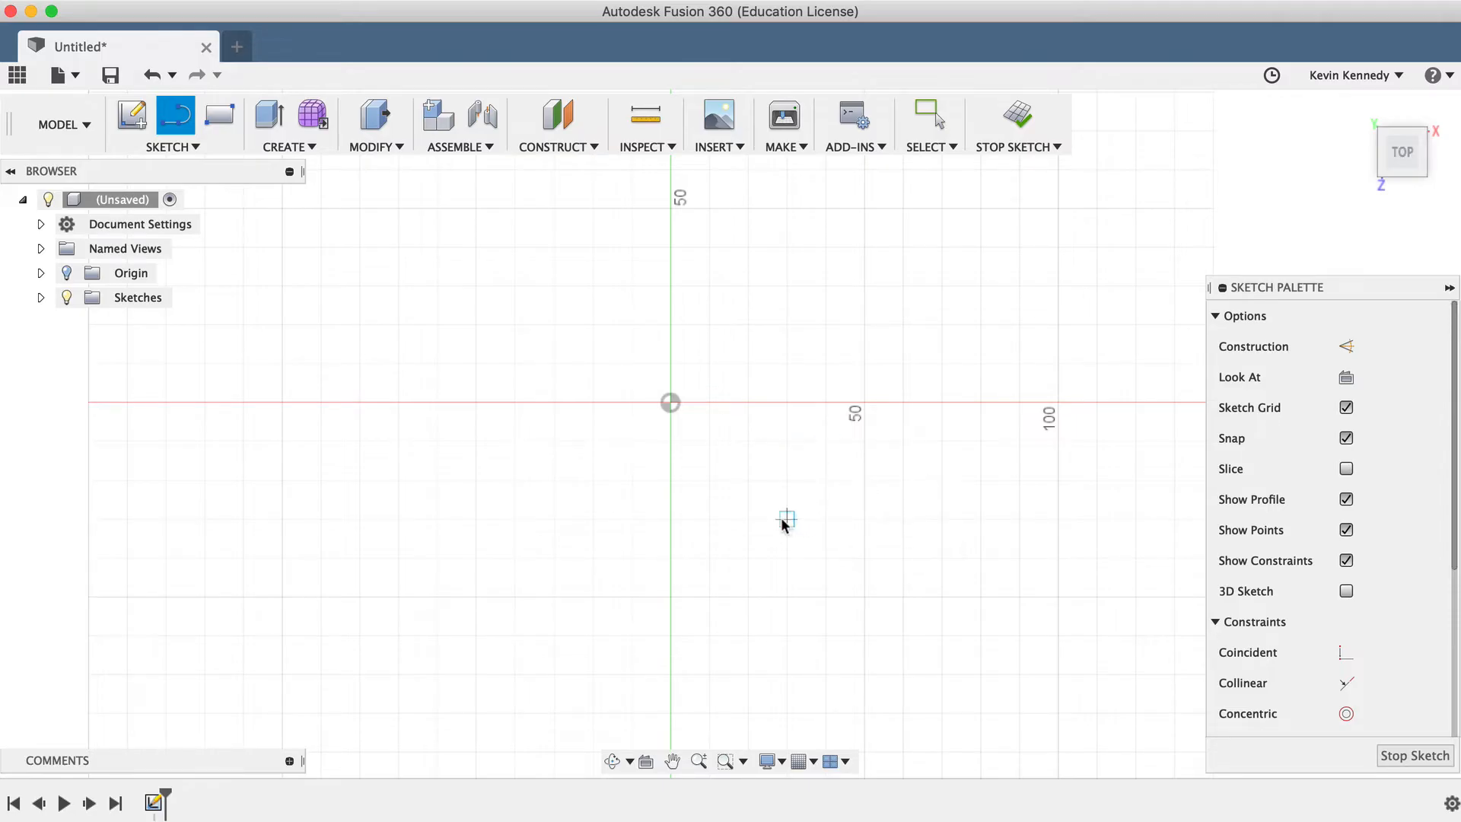
pyautogui.moveTo(812, 752)
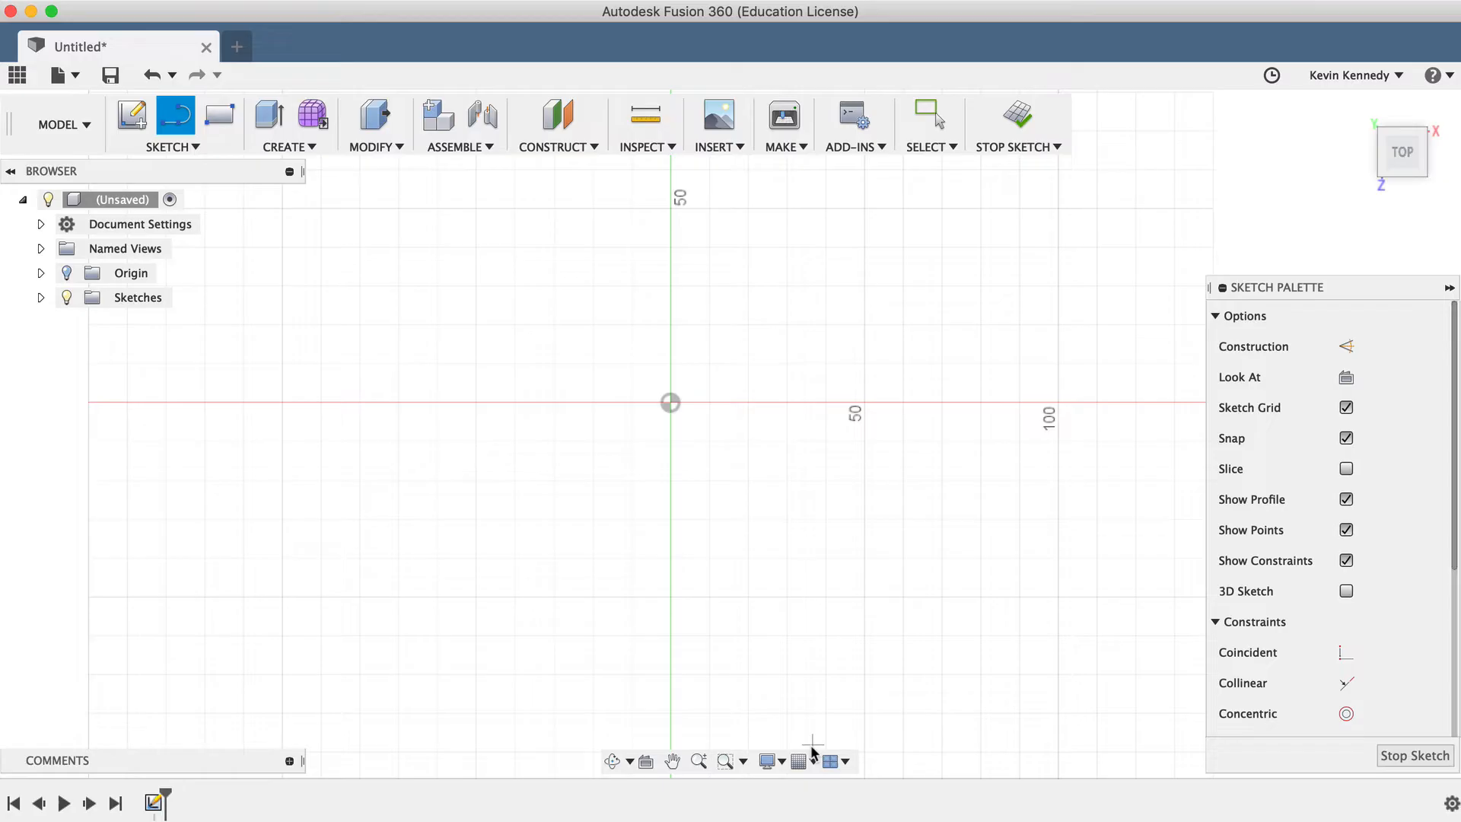
# Draw a 30 mm horizontal line from the origin and start the next segment down-right
pyautogui.click(799, 761)
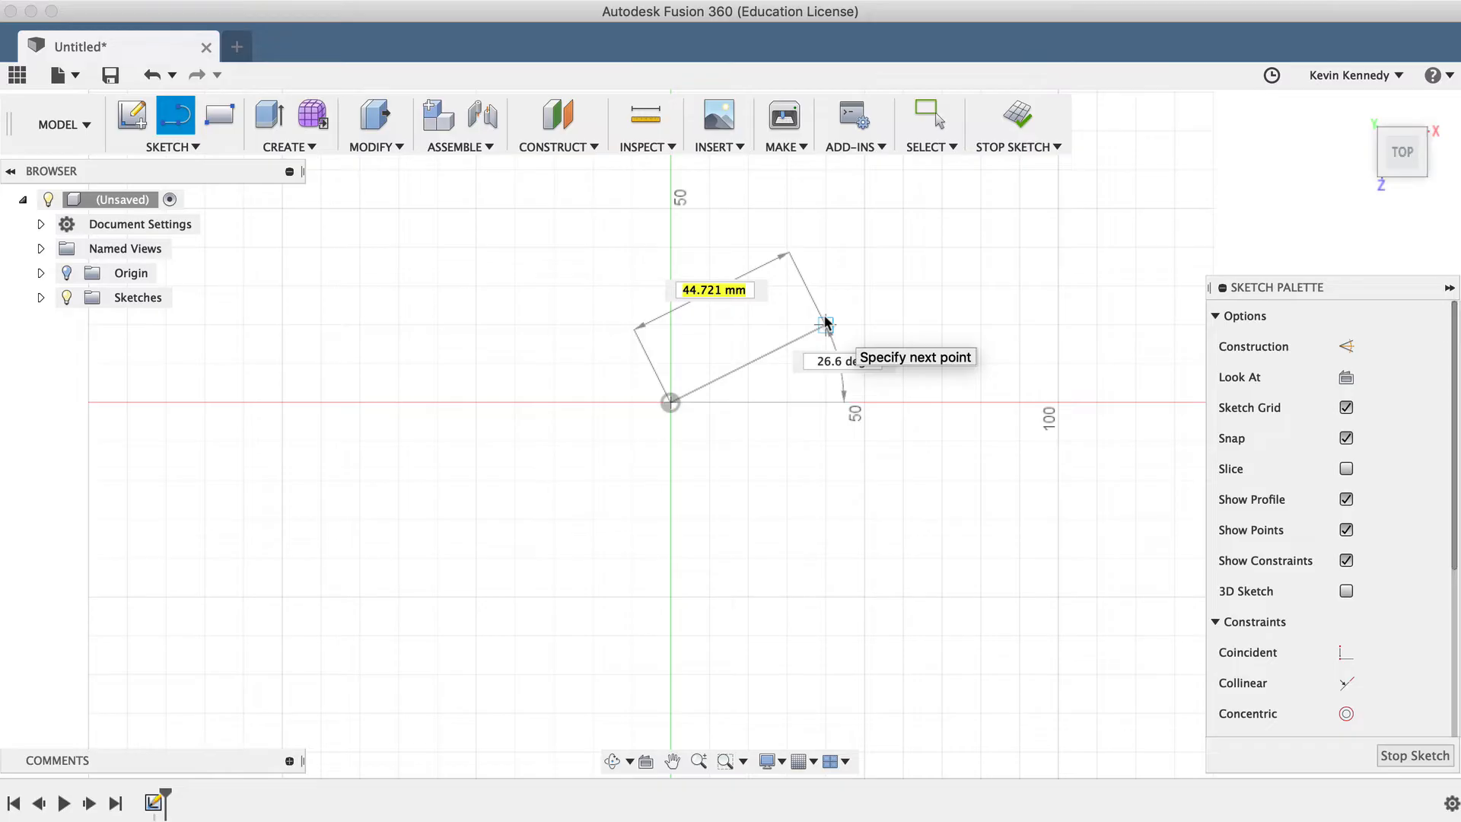
pyautogui.write('30.4 d')
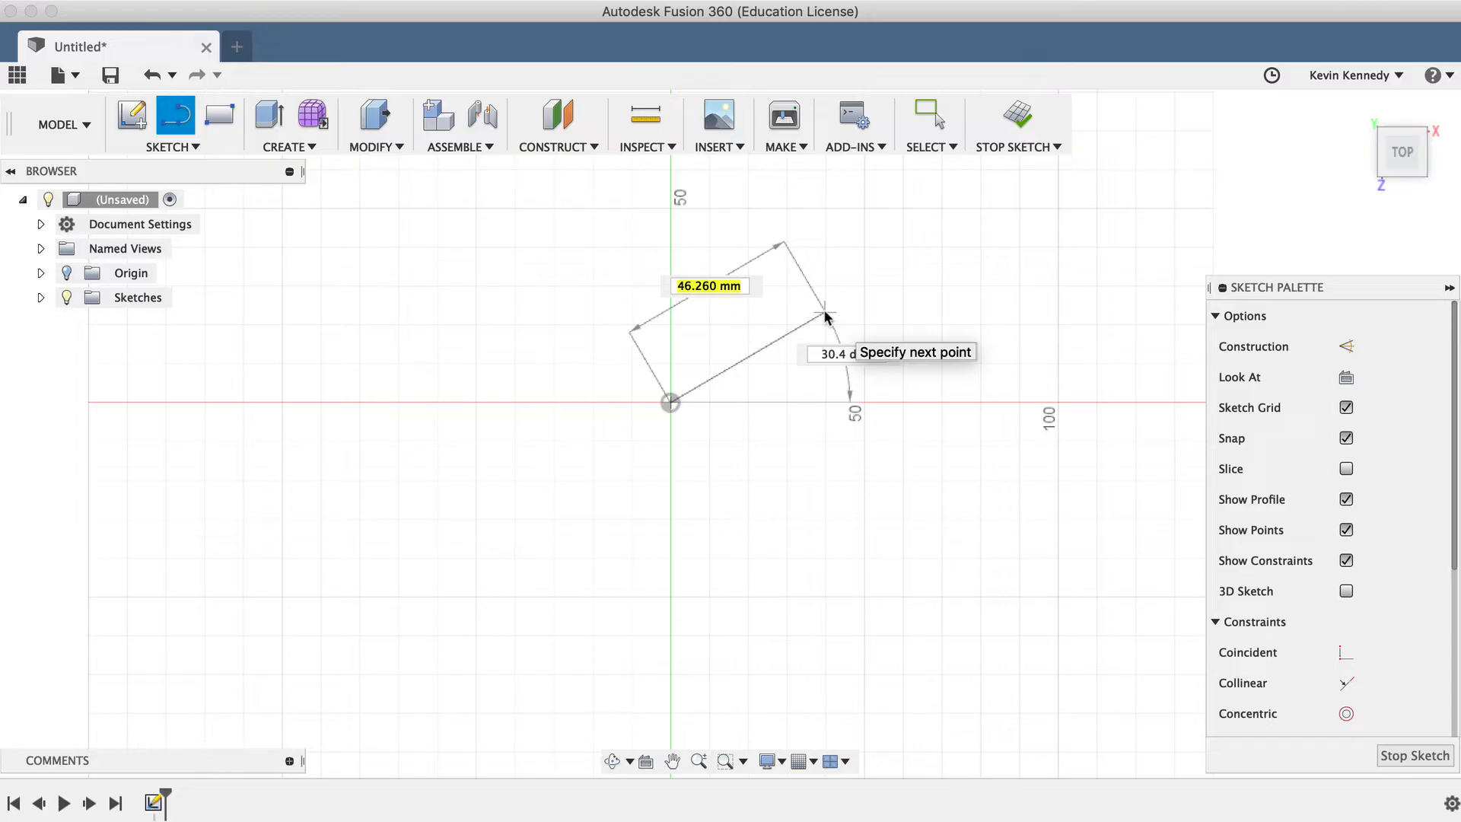
pyautogui.write('30')
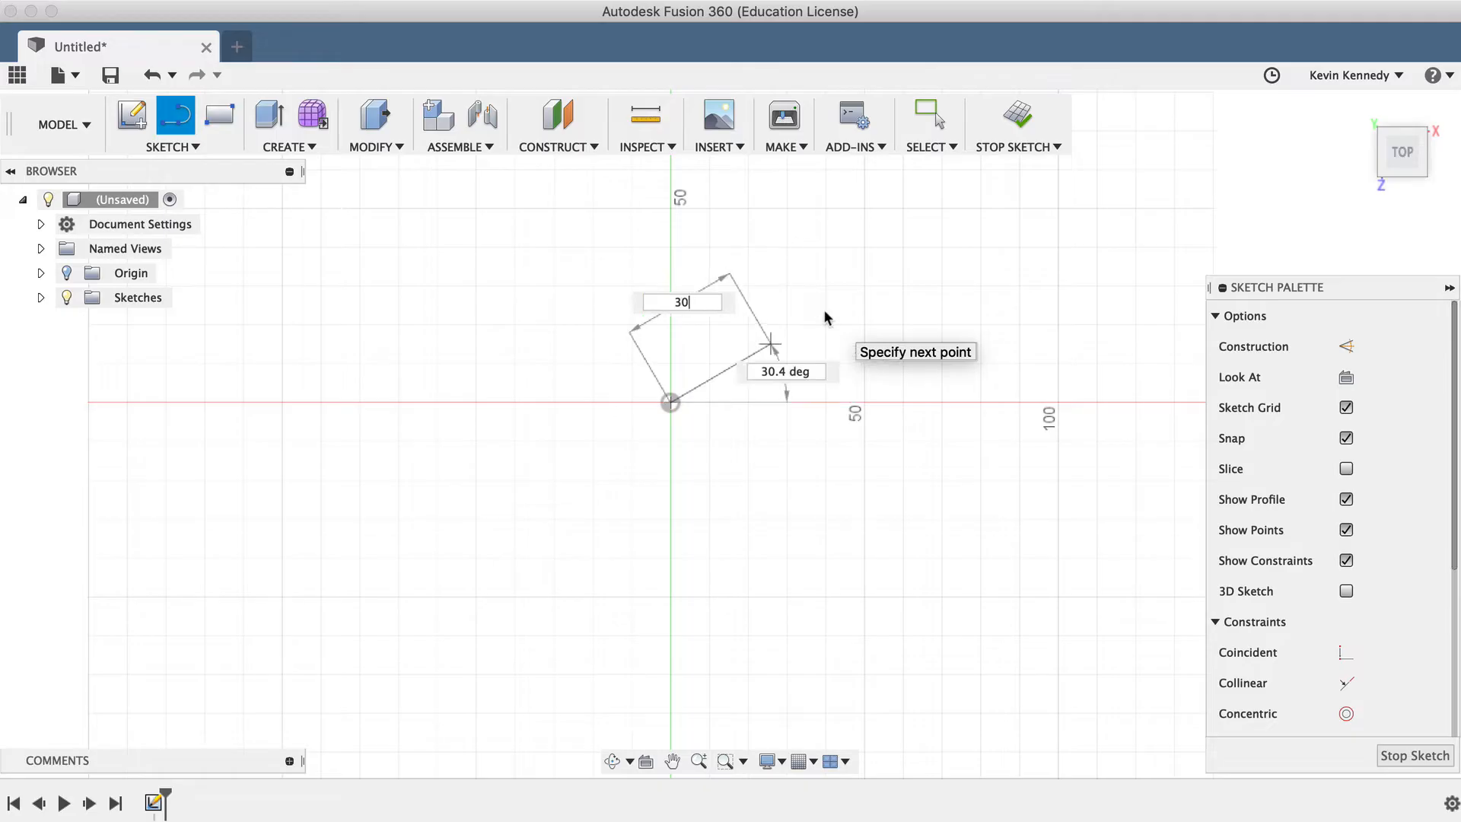
pyautogui.press('Tab')
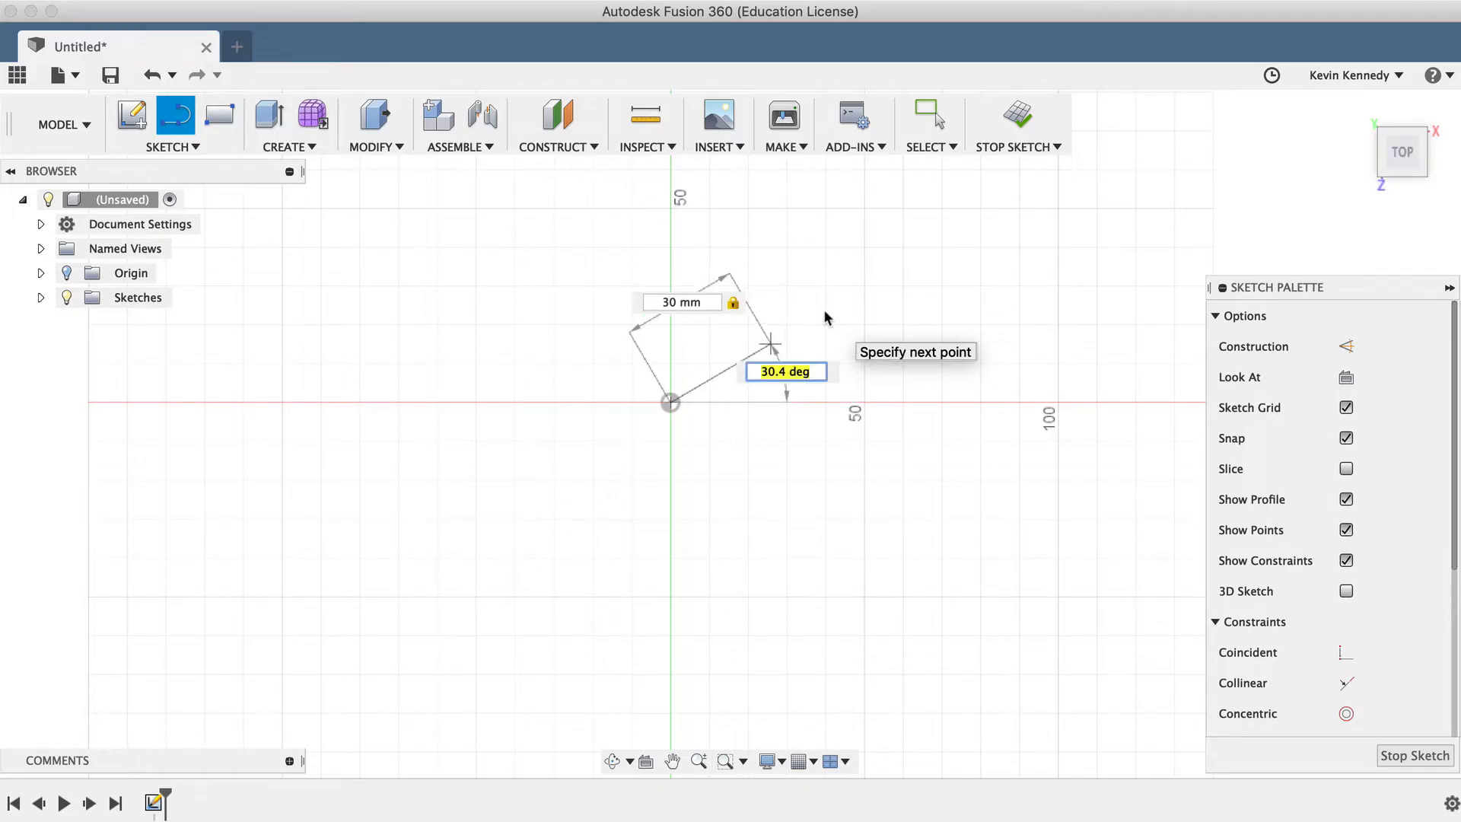
pyautogui.moveTo(787, 322)
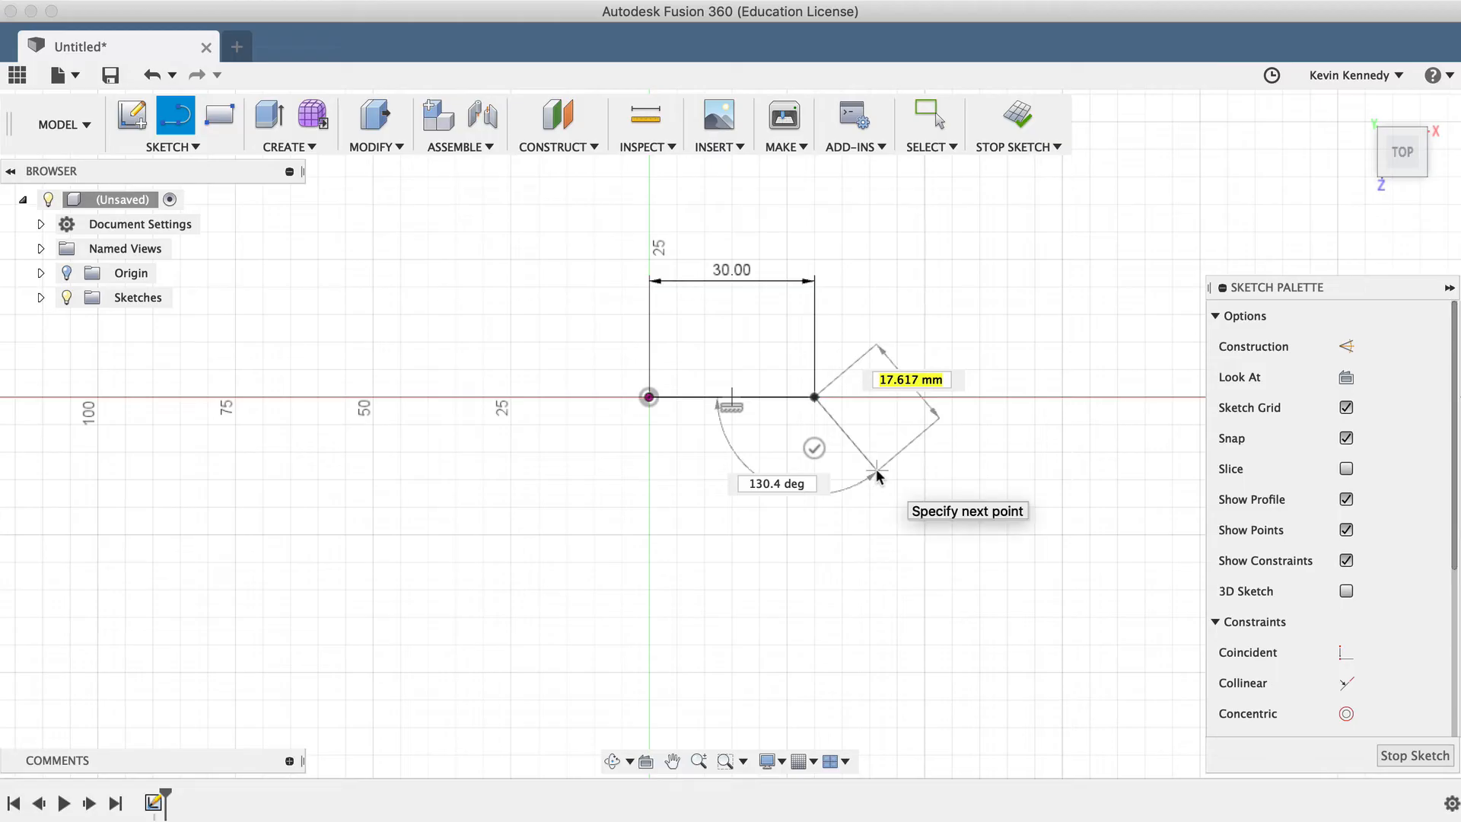
pyautogui.moveTo(887, 492)
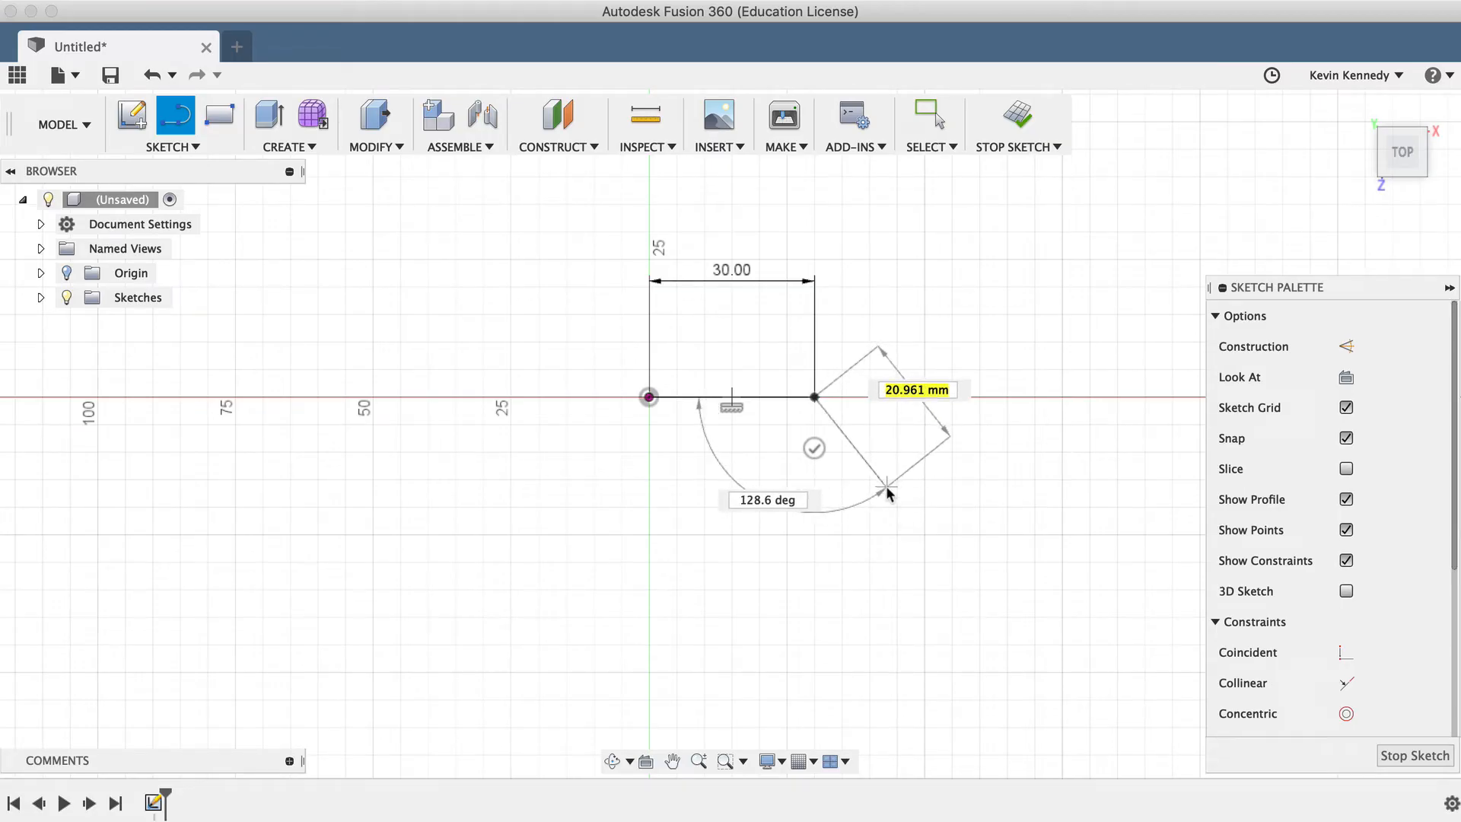
# Add the down-right, down-left and short leftward segments of the outline
pyautogui.click(886, 494)
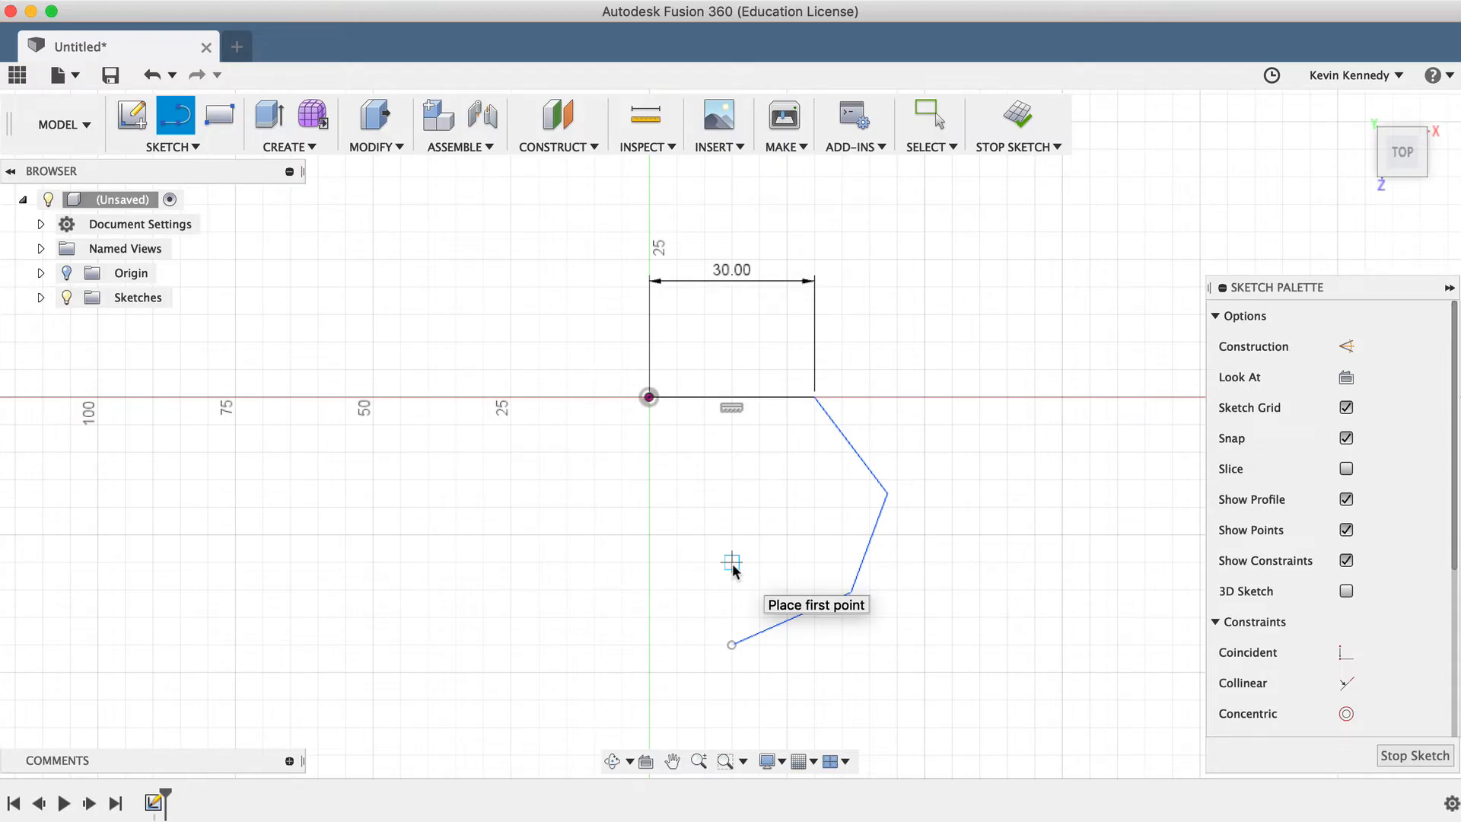
pyautogui.moveTo(294, 233)
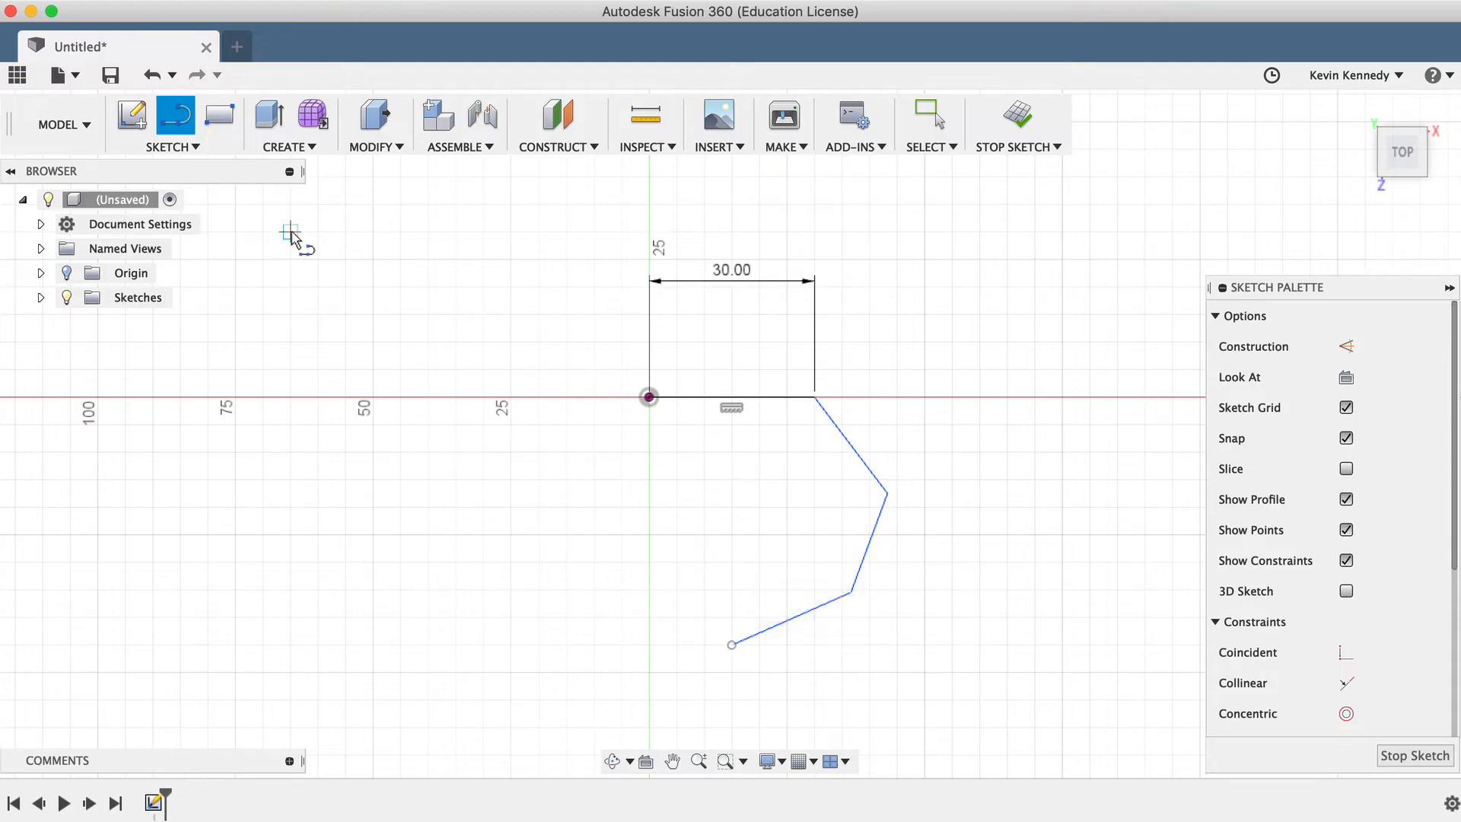
pyautogui.click(174, 127)
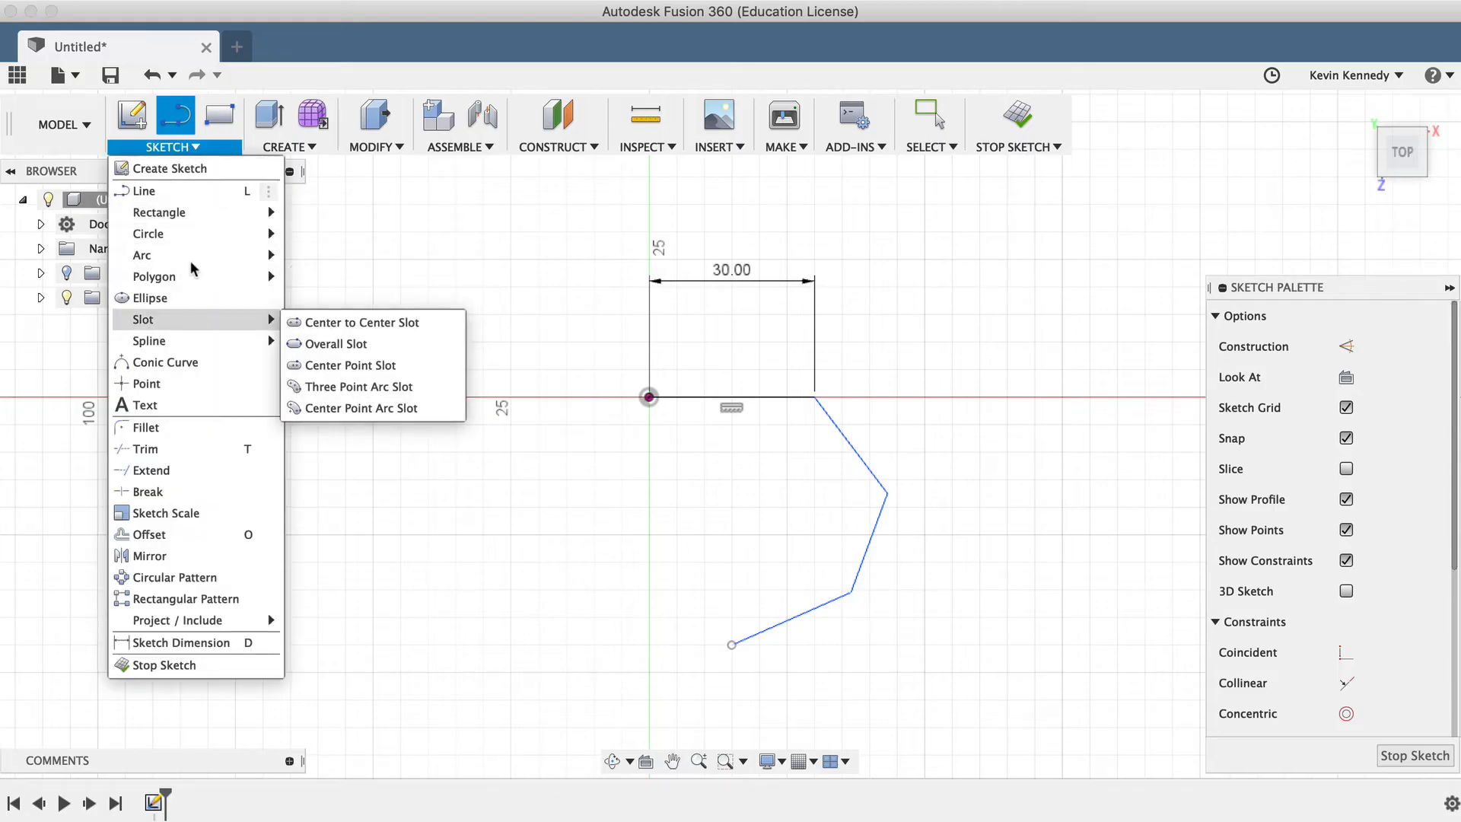
pyautogui.moveTo(676, 616)
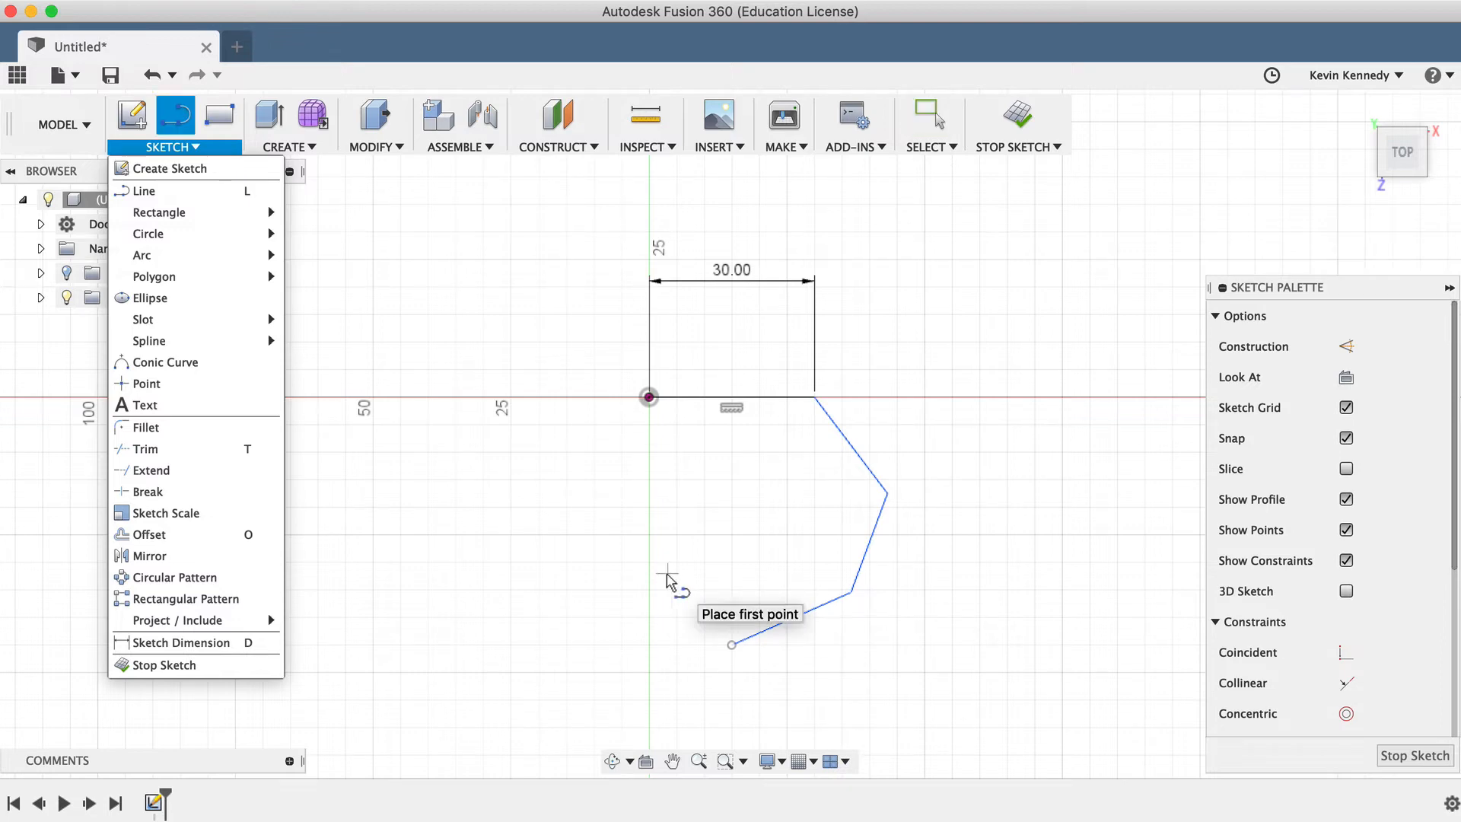
pyautogui.moveTo(678, 645)
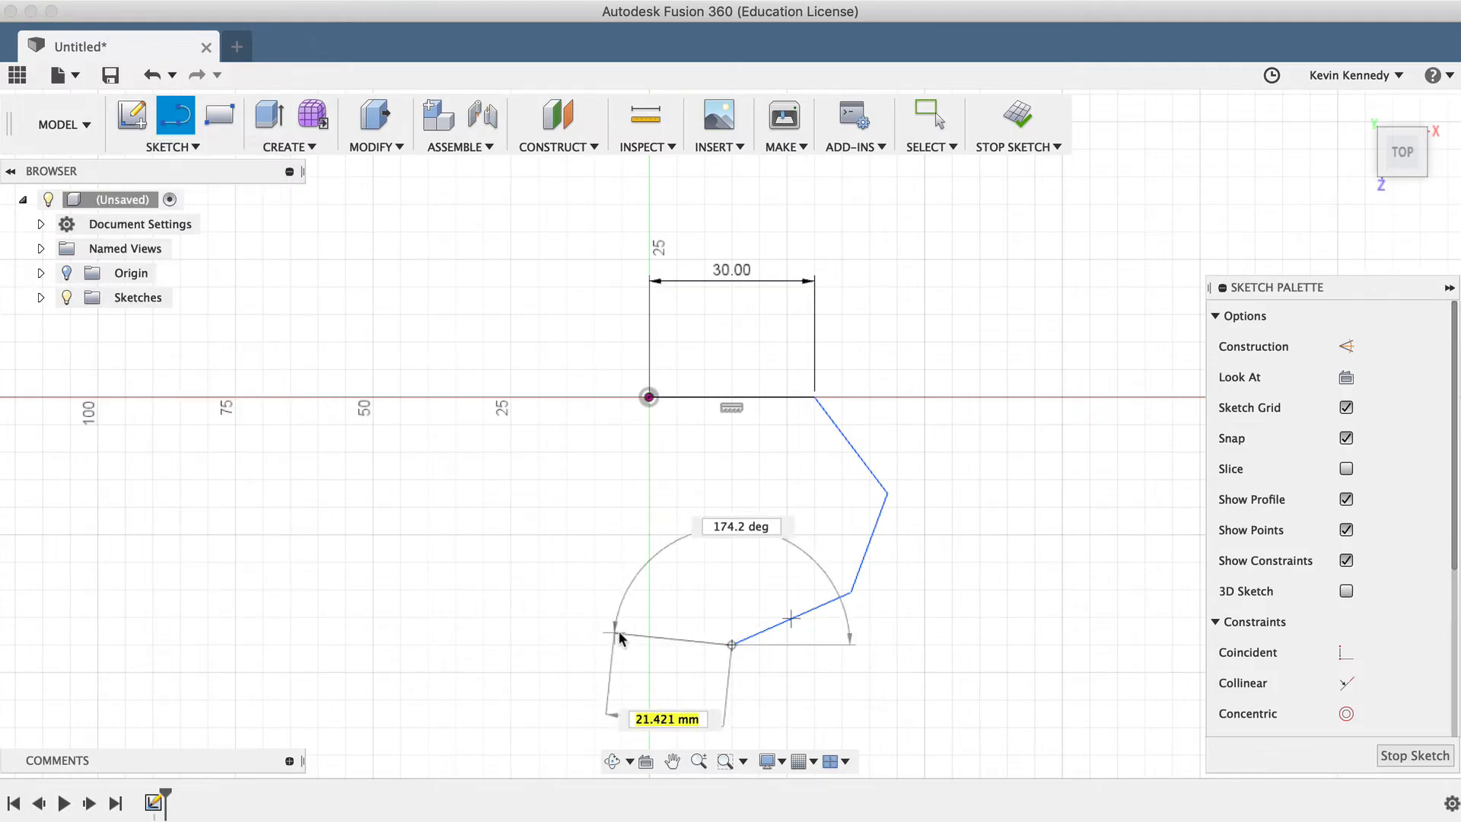
pyautogui.click(624, 618)
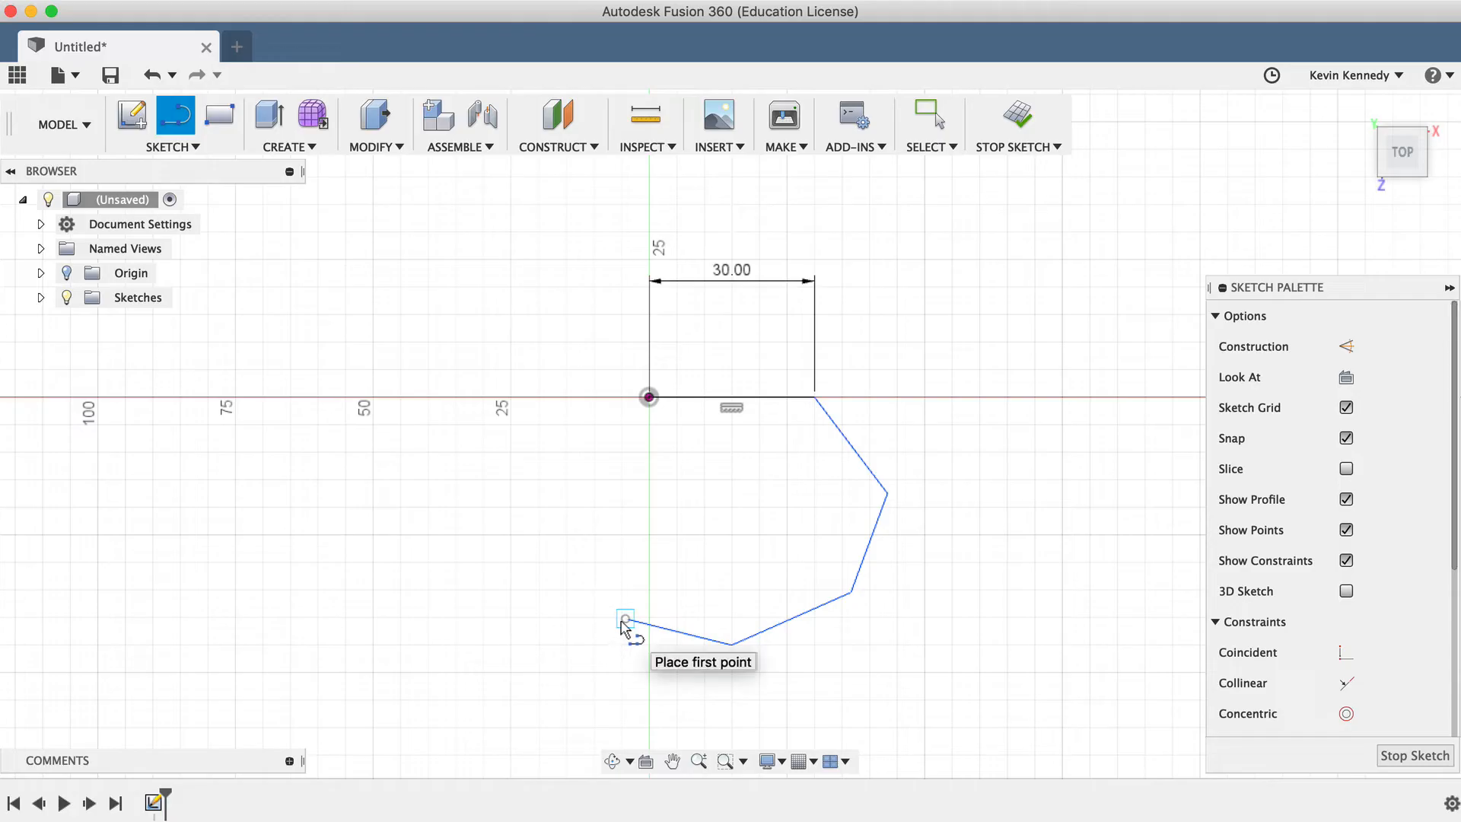
# Close the outline with an arc from the open end back to the origin
pyautogui.click(624, 621)
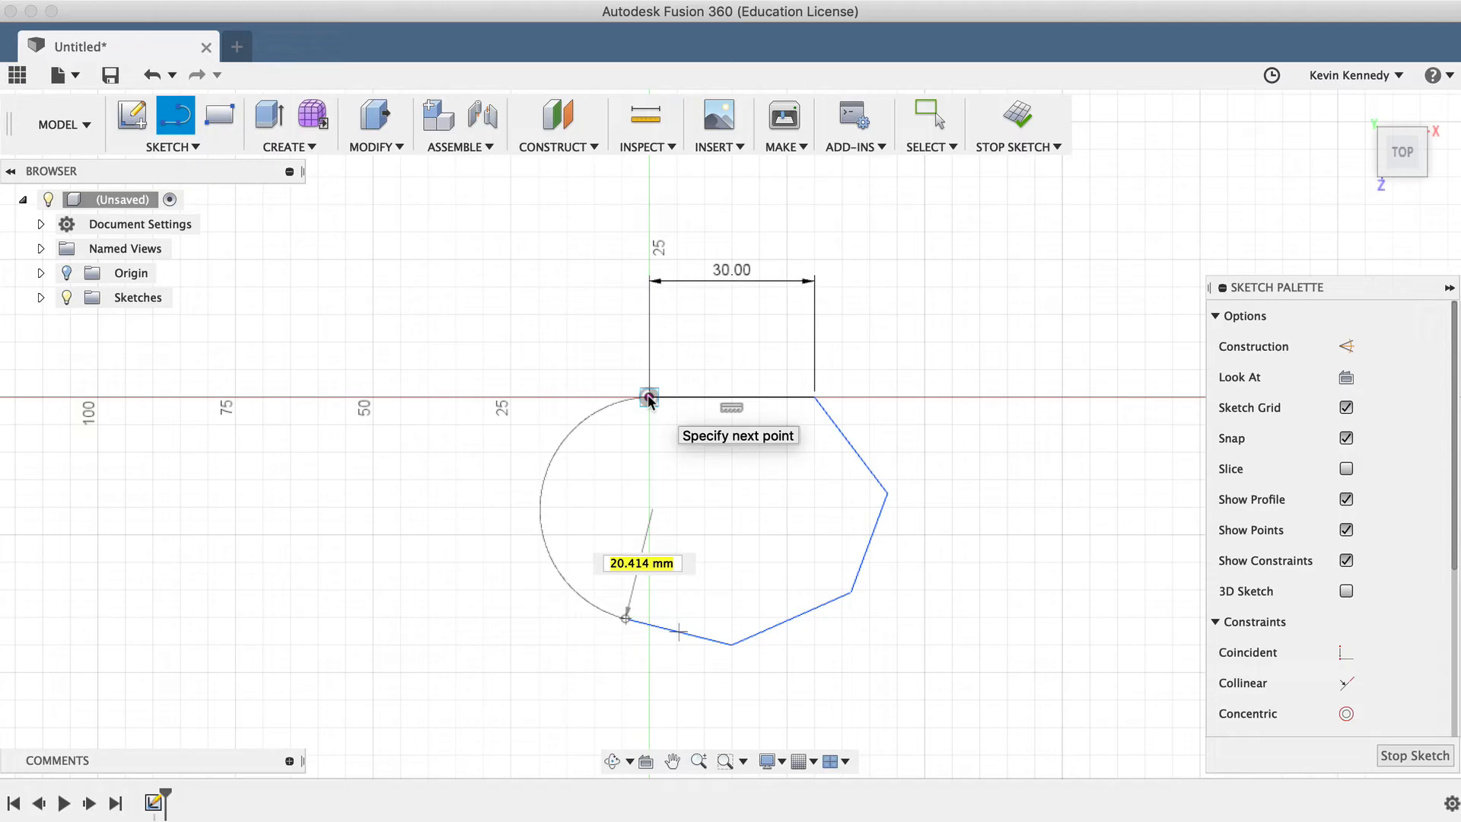
pyautogui.click(649, 396)
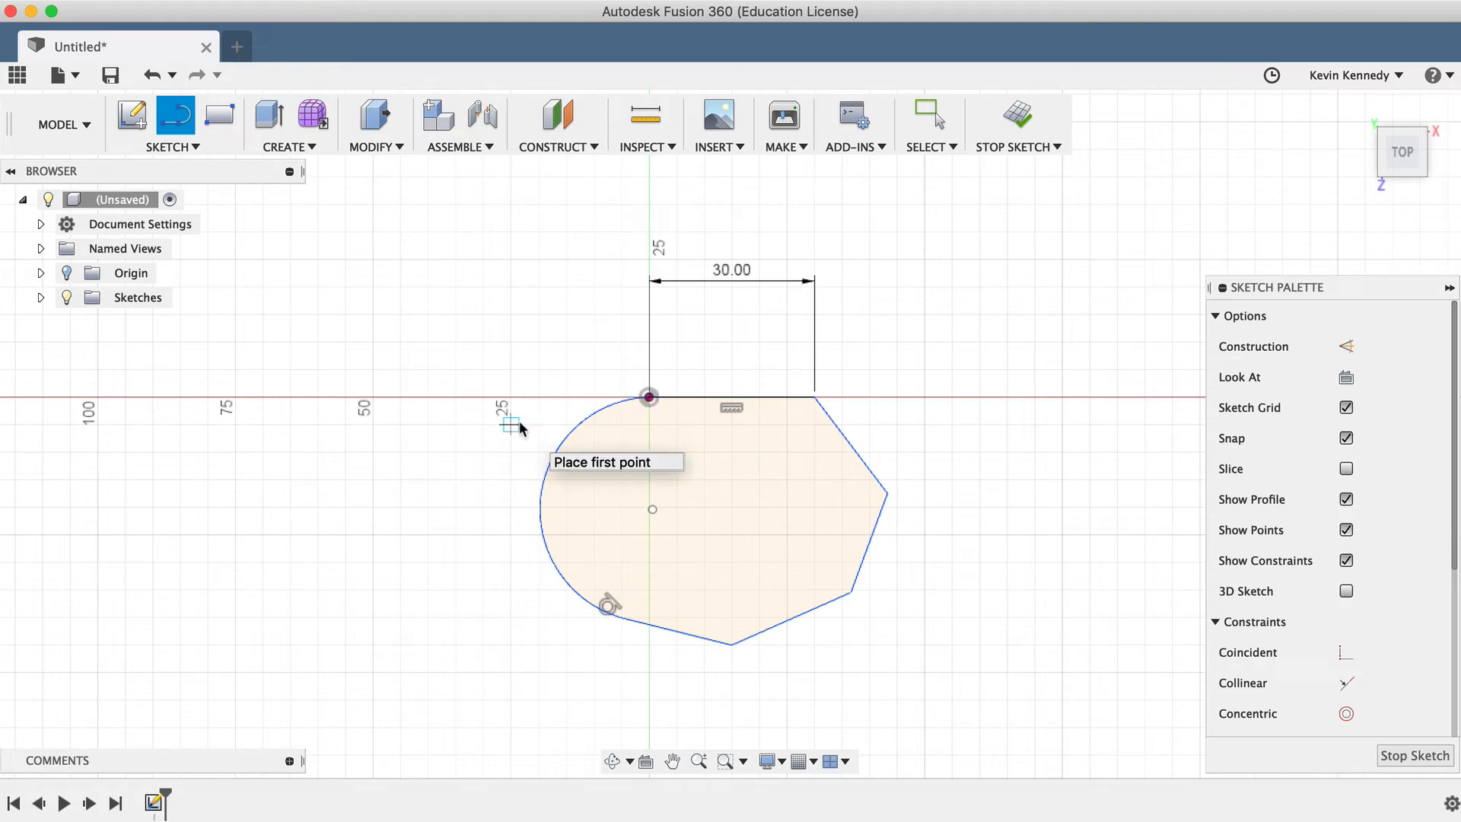
# Draw a diagonal from the top-right corner to the bottom vertex and a short line to the right edge
pyautogui.click(929, 118)
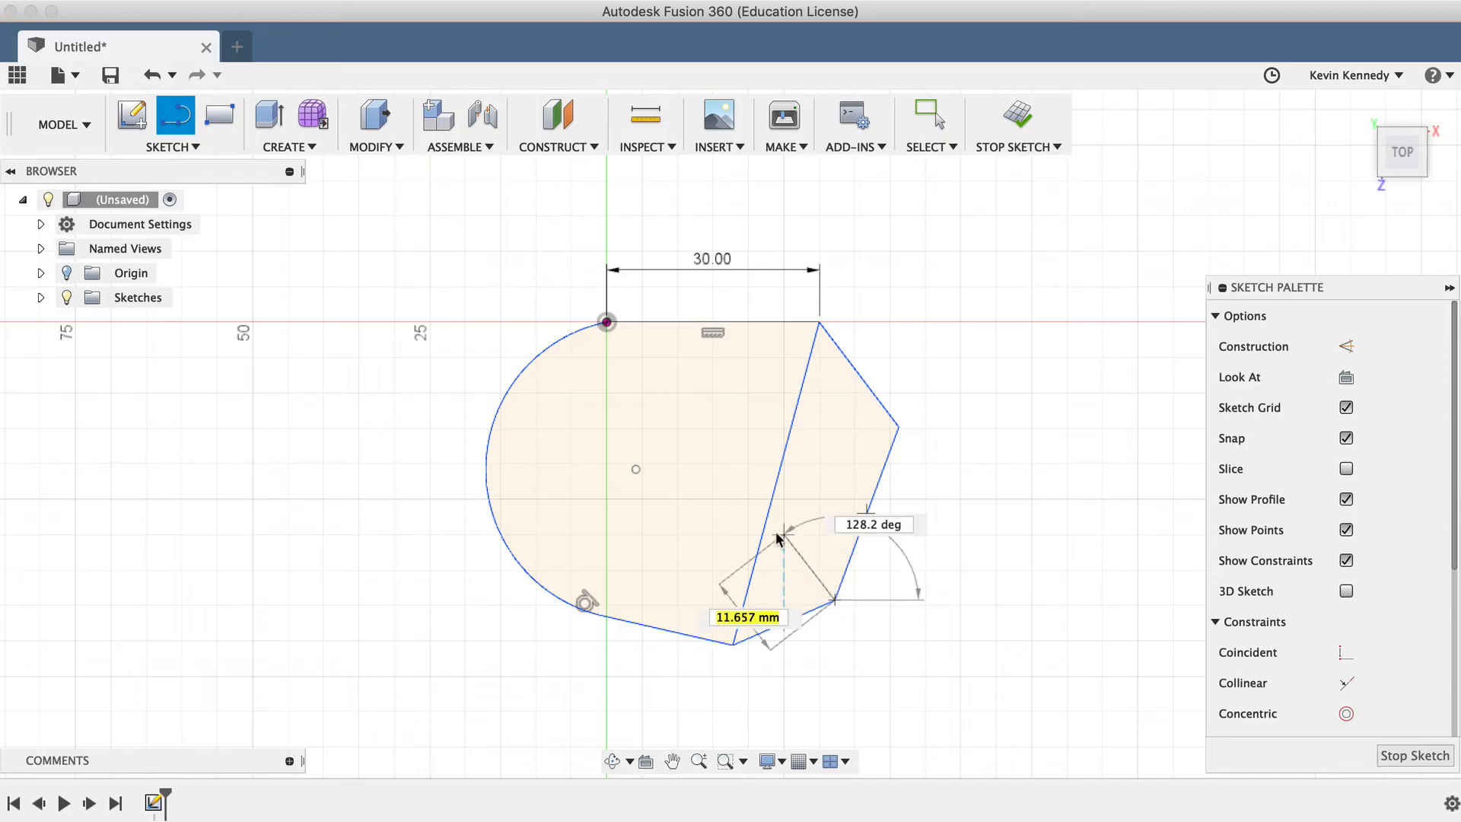
pyautogui.click(924, 117)
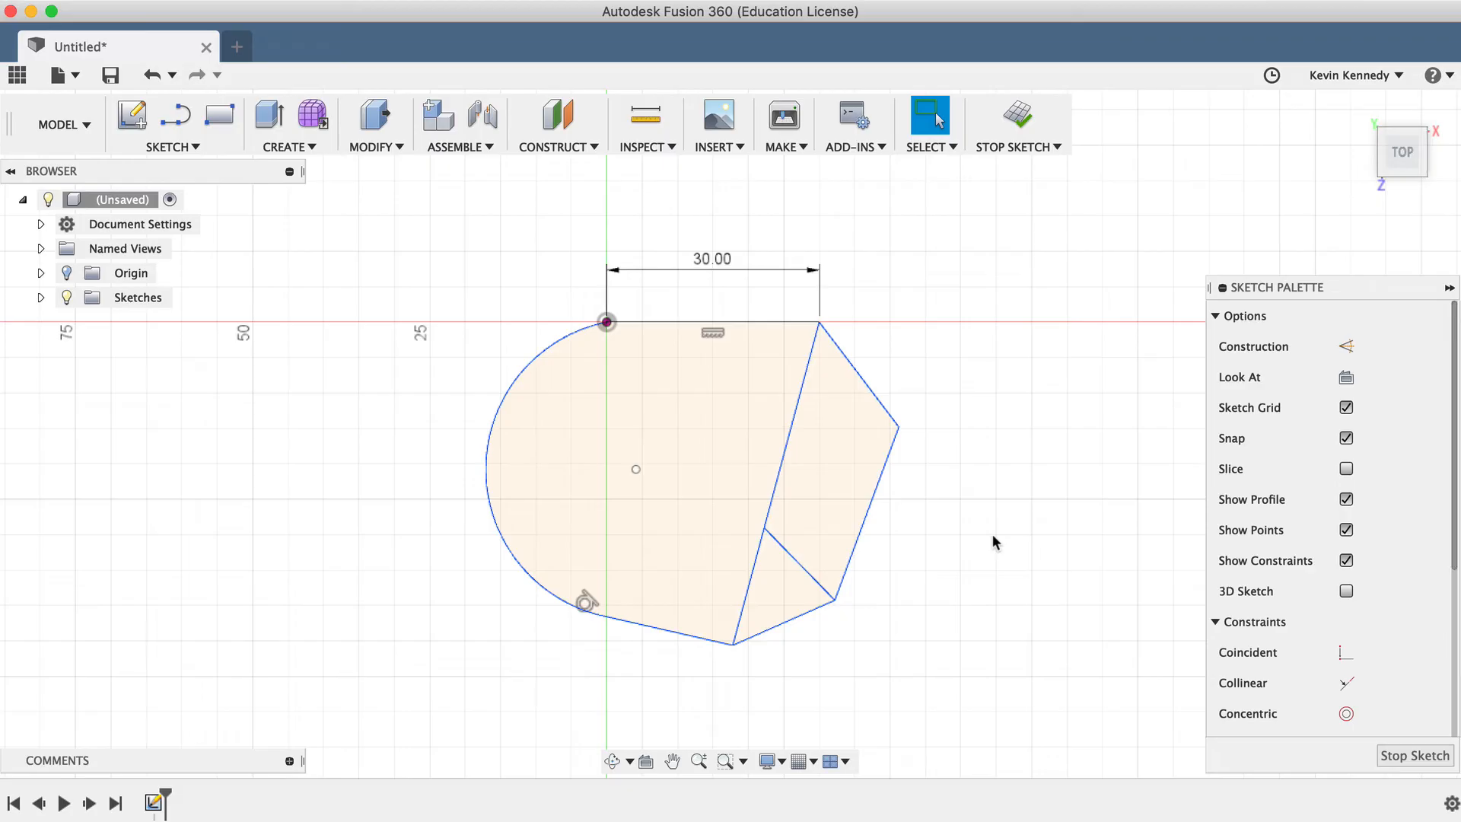
pyautogui.moveTo(991, 543)
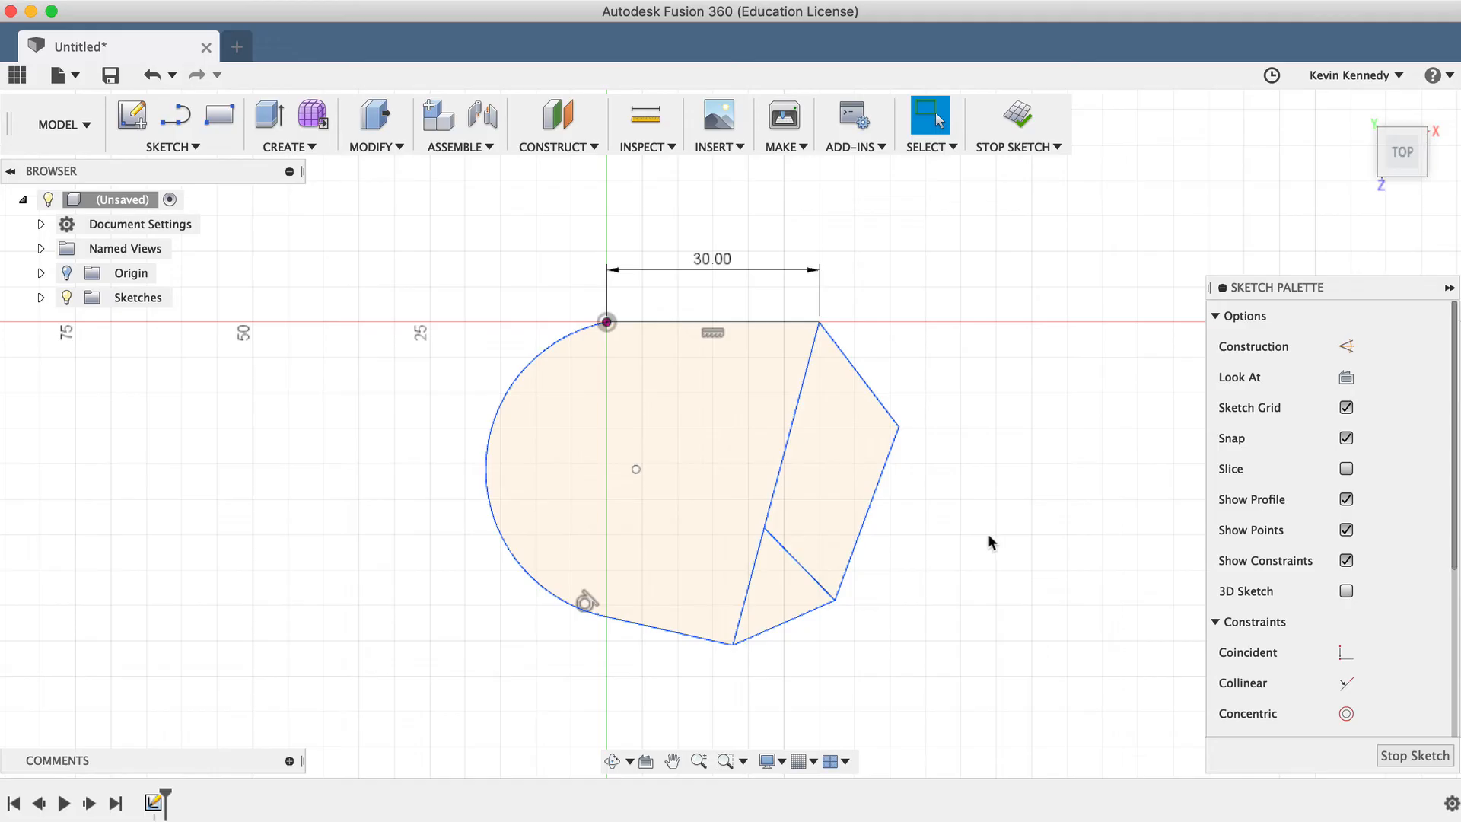
# Convert both dividing lines to construction with a 60.00 dimension, add a triangle, untick Construction
pyautogui.click(778, 483)
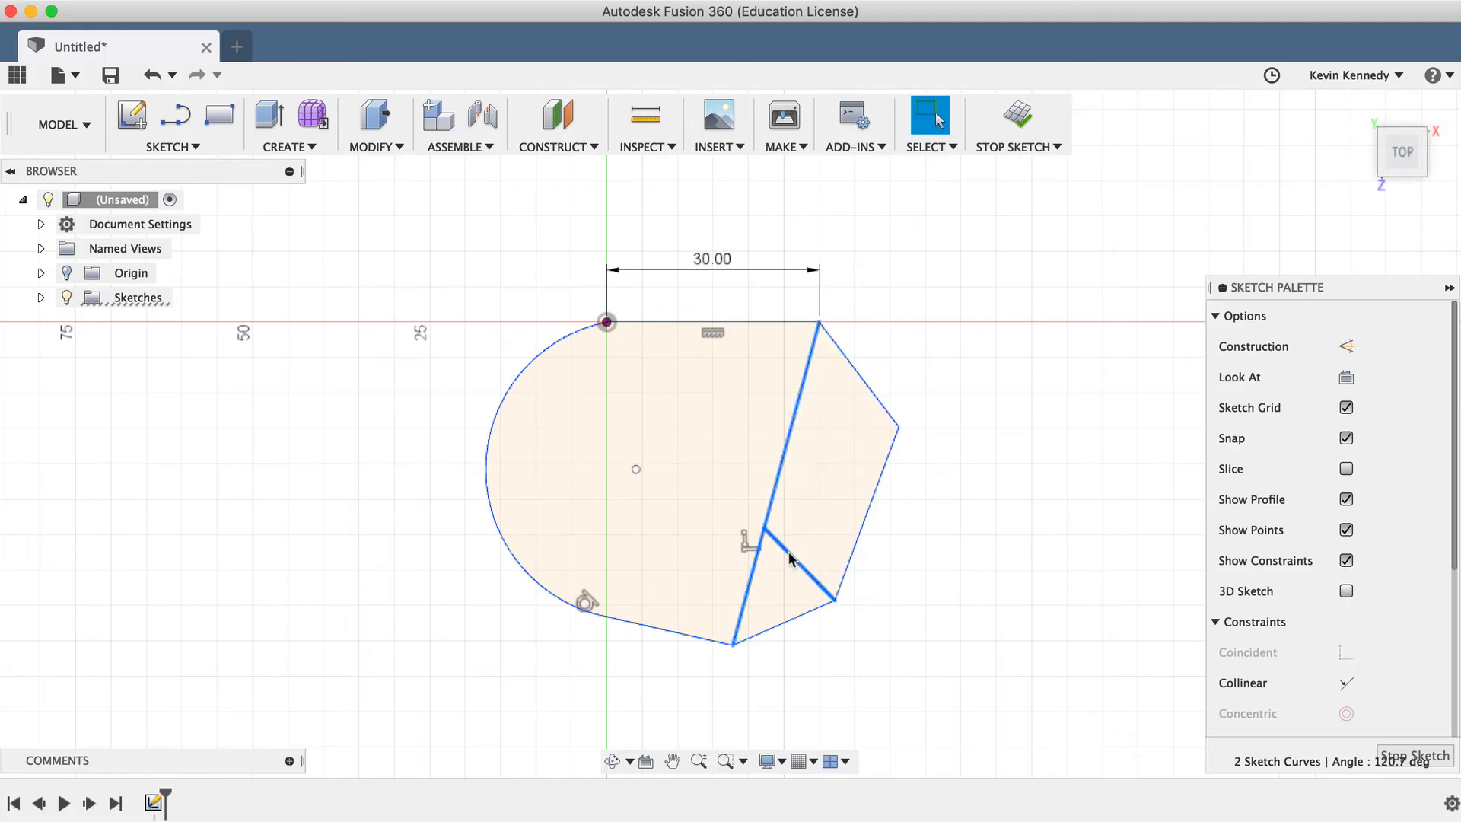
pyautogui.press('x')
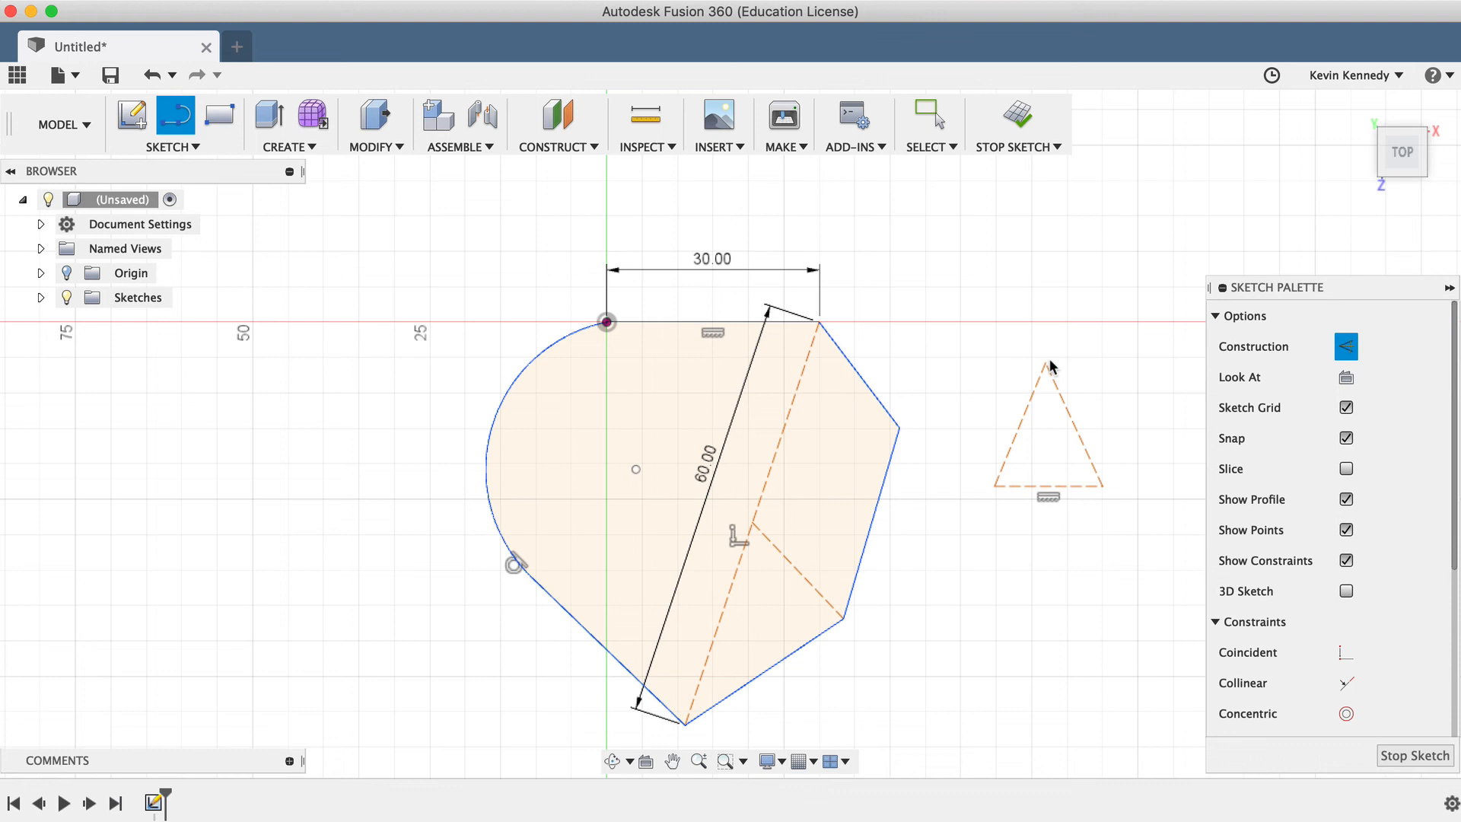
pyautogui.click(928, 117)
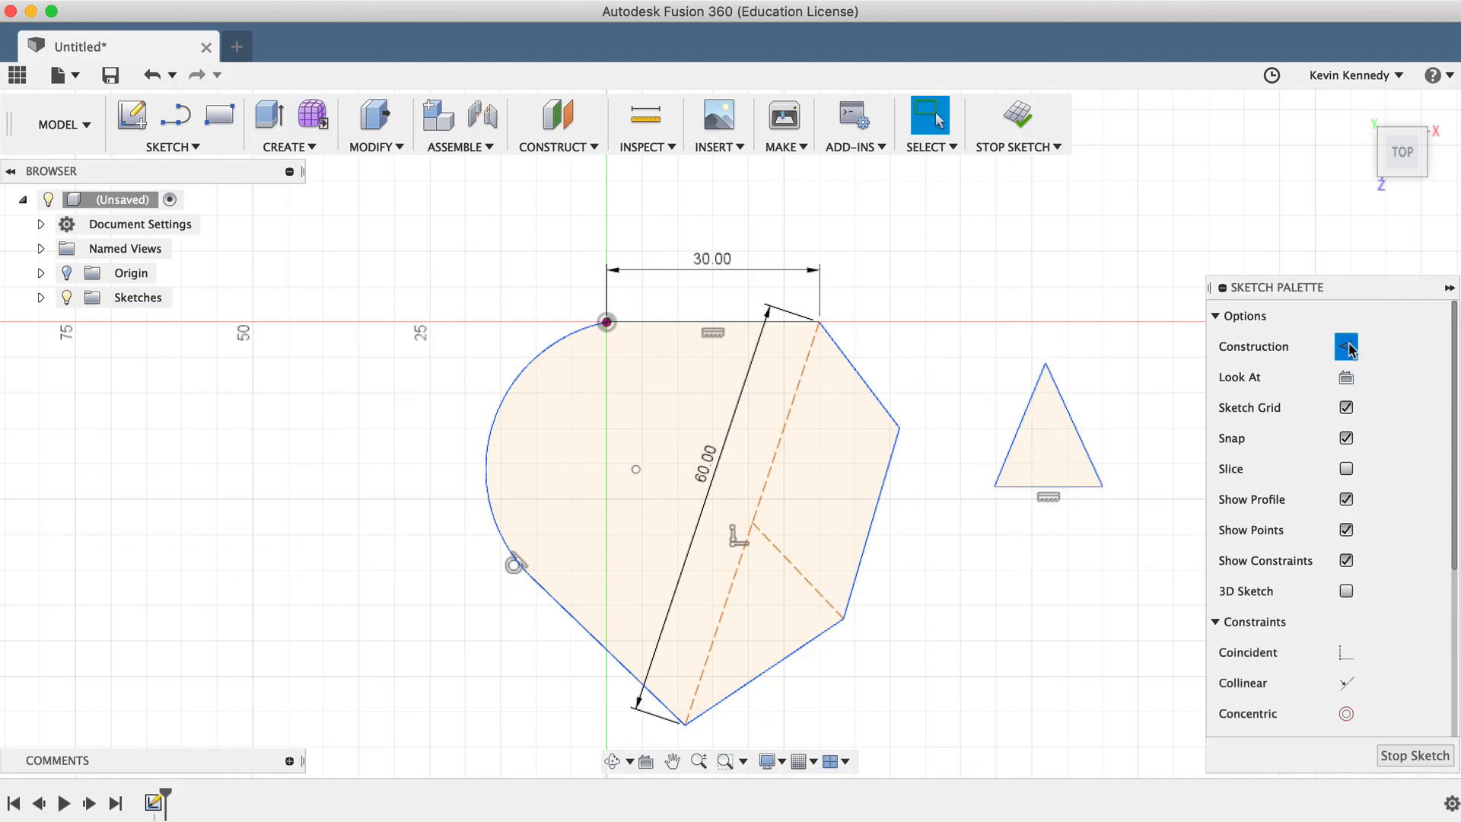
pyautogui.click(1345, 347)
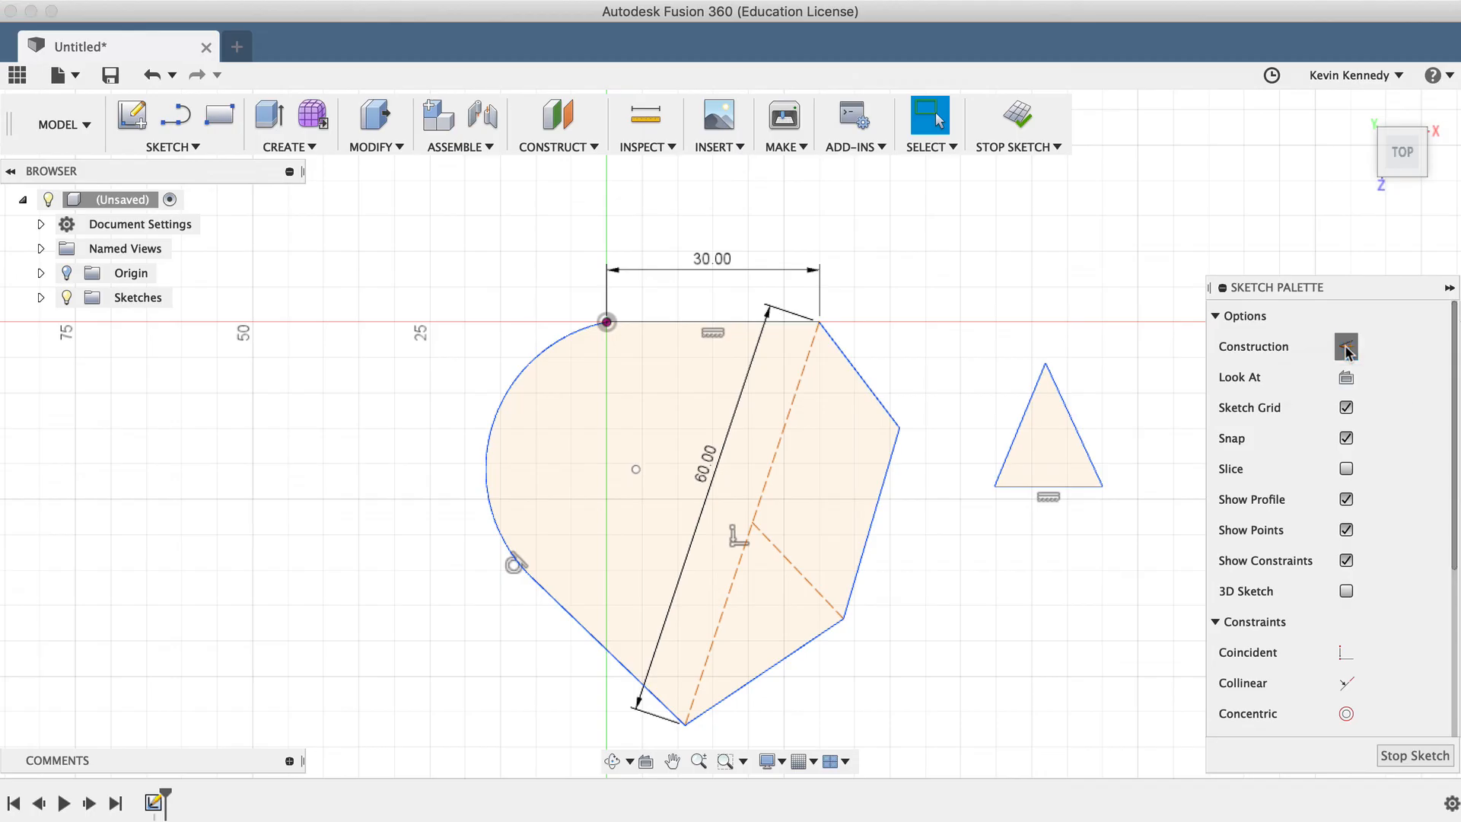